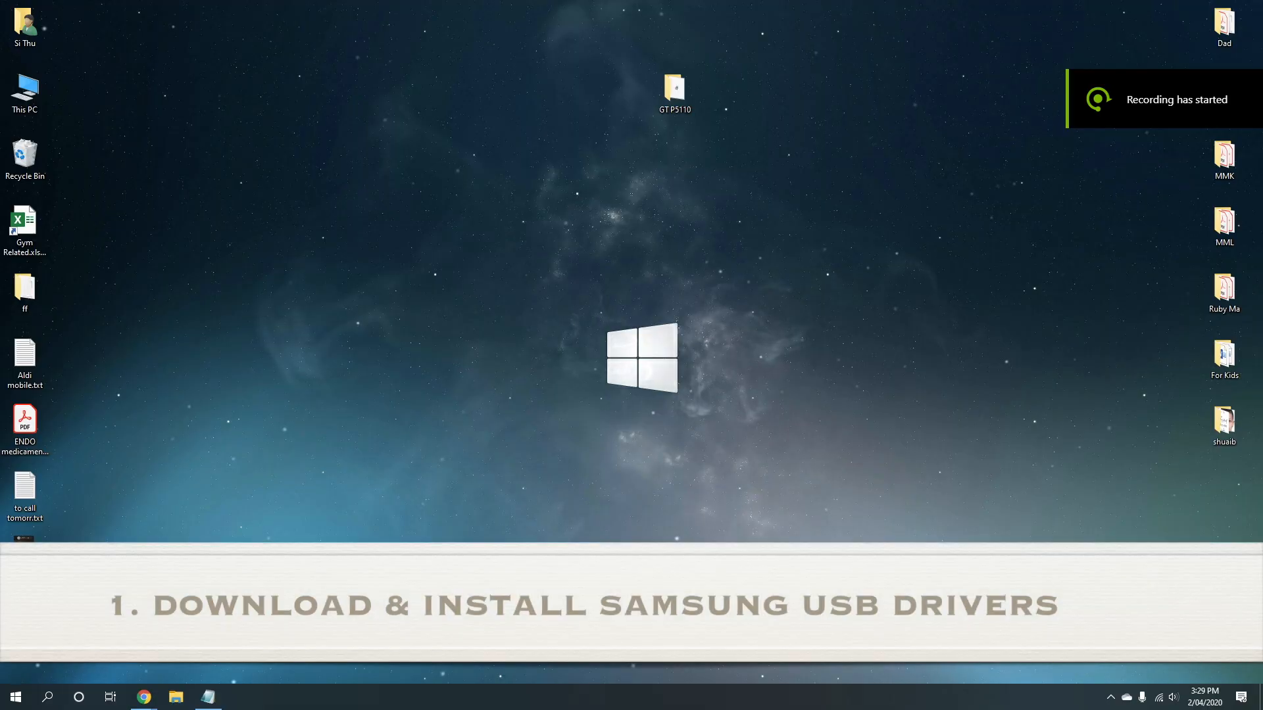
Browse the Samsung USB driver, Odin and official TWRP device download pages
click(143, 697)
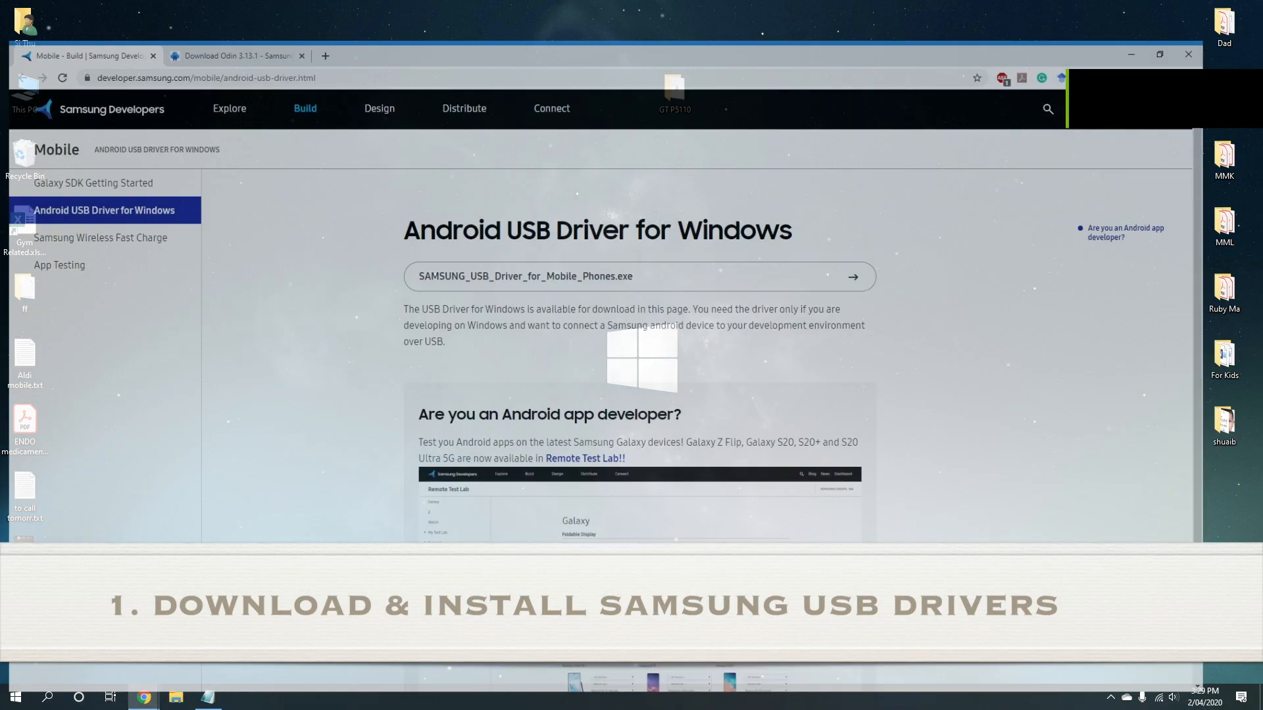
click(238, 55)
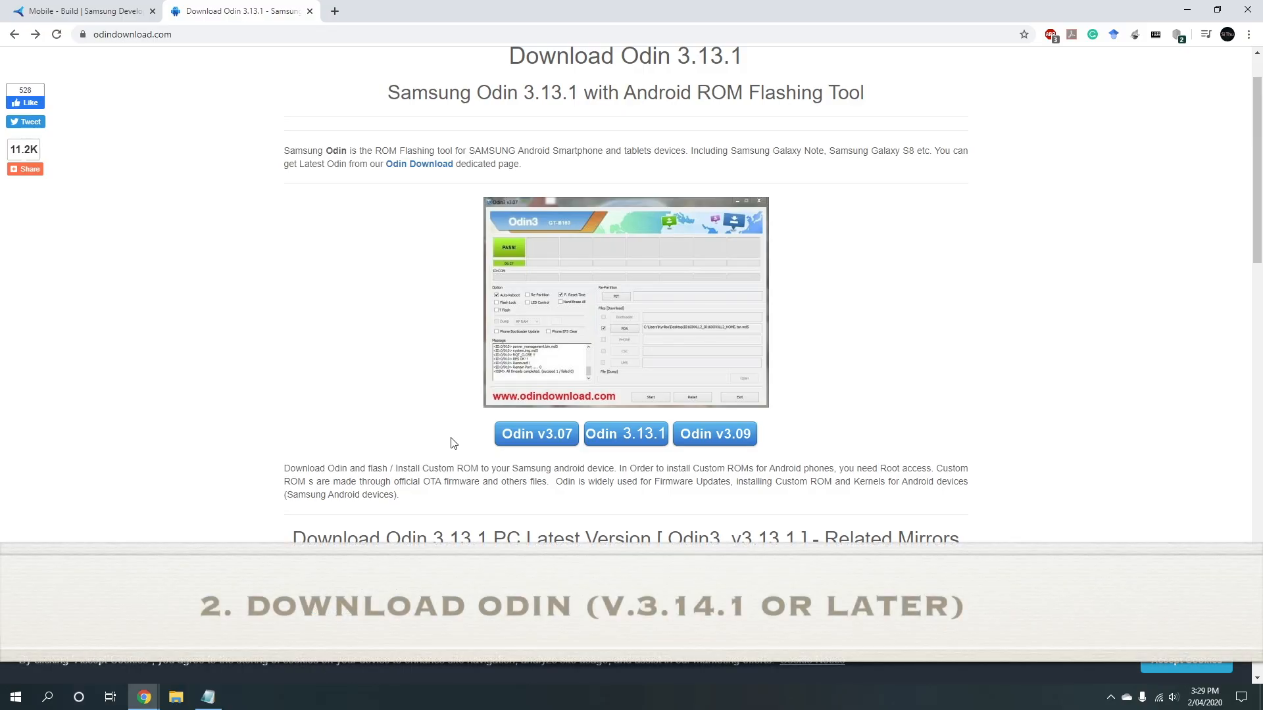
mouse_move(509, 365)
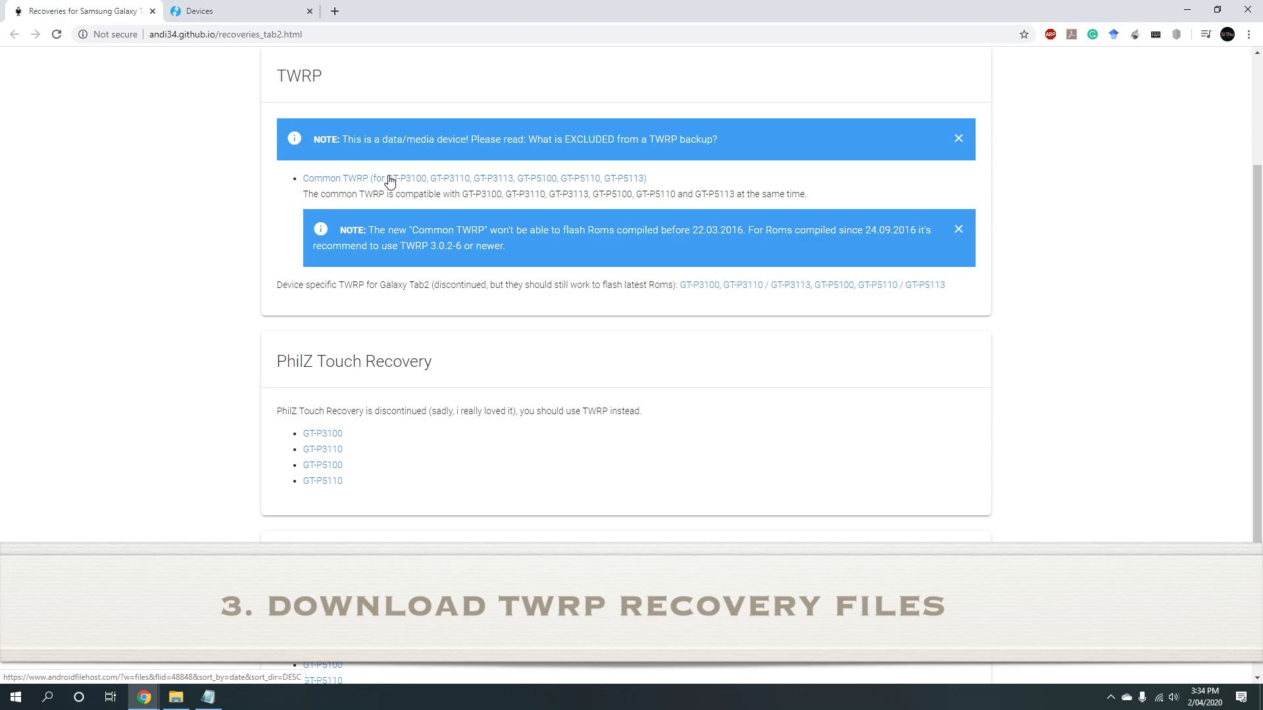
scroll(down, 3)
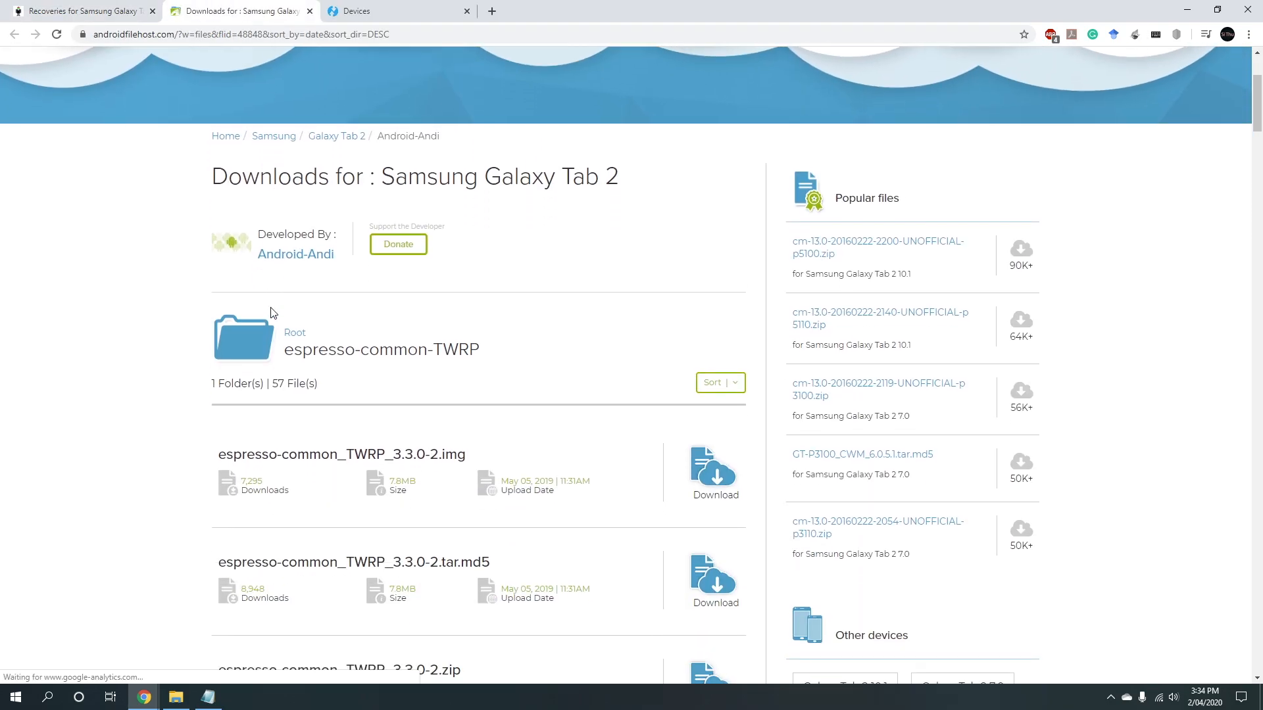
scroll(down, 3)
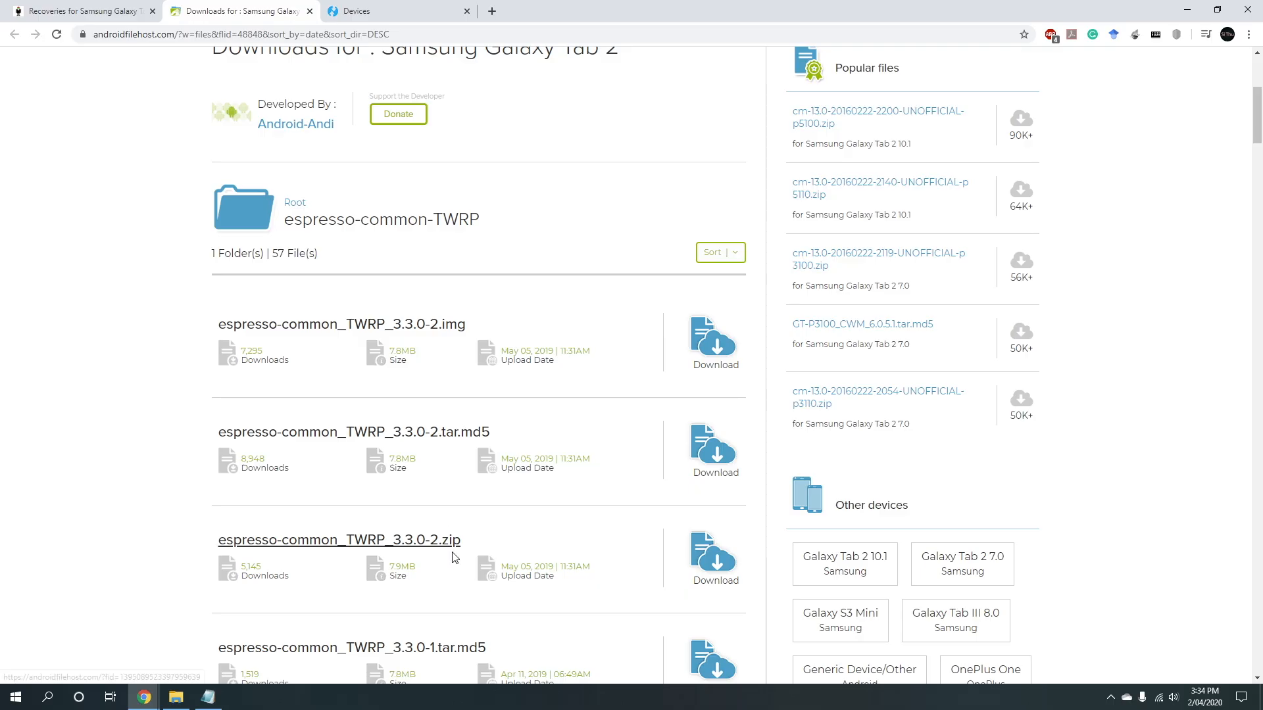
click(374, 11)
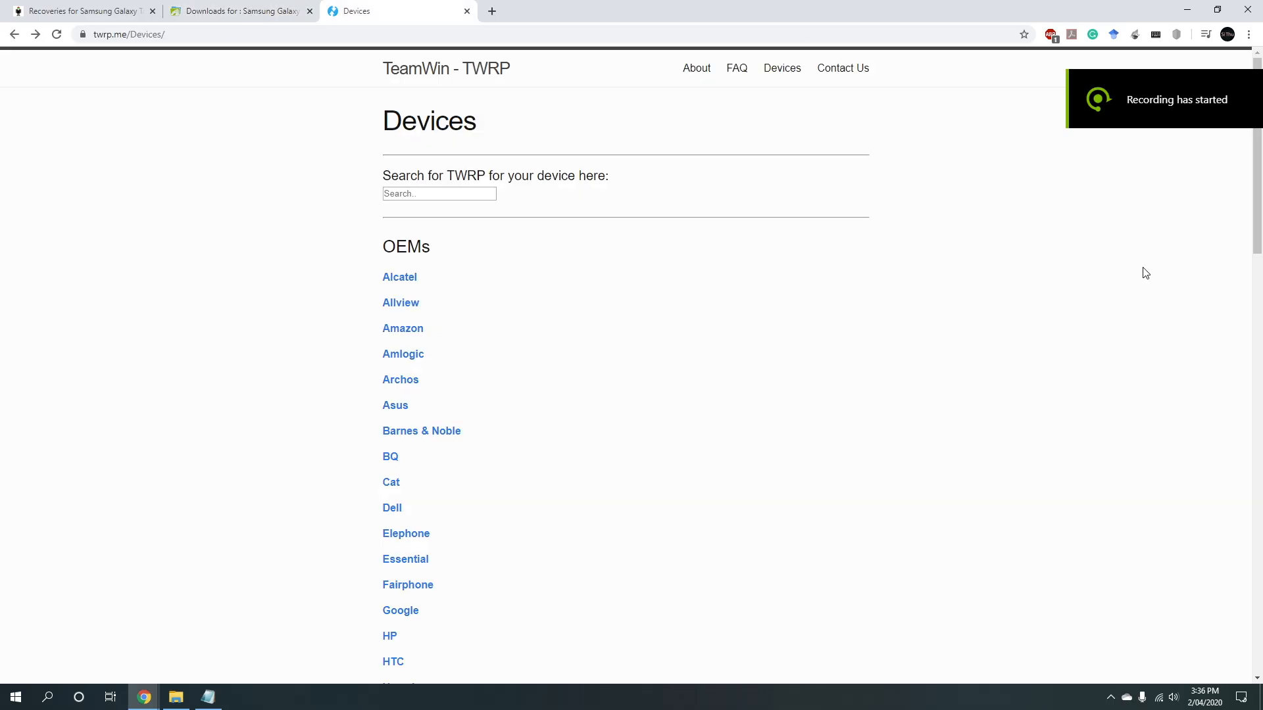
mouse_move(1132, 365)
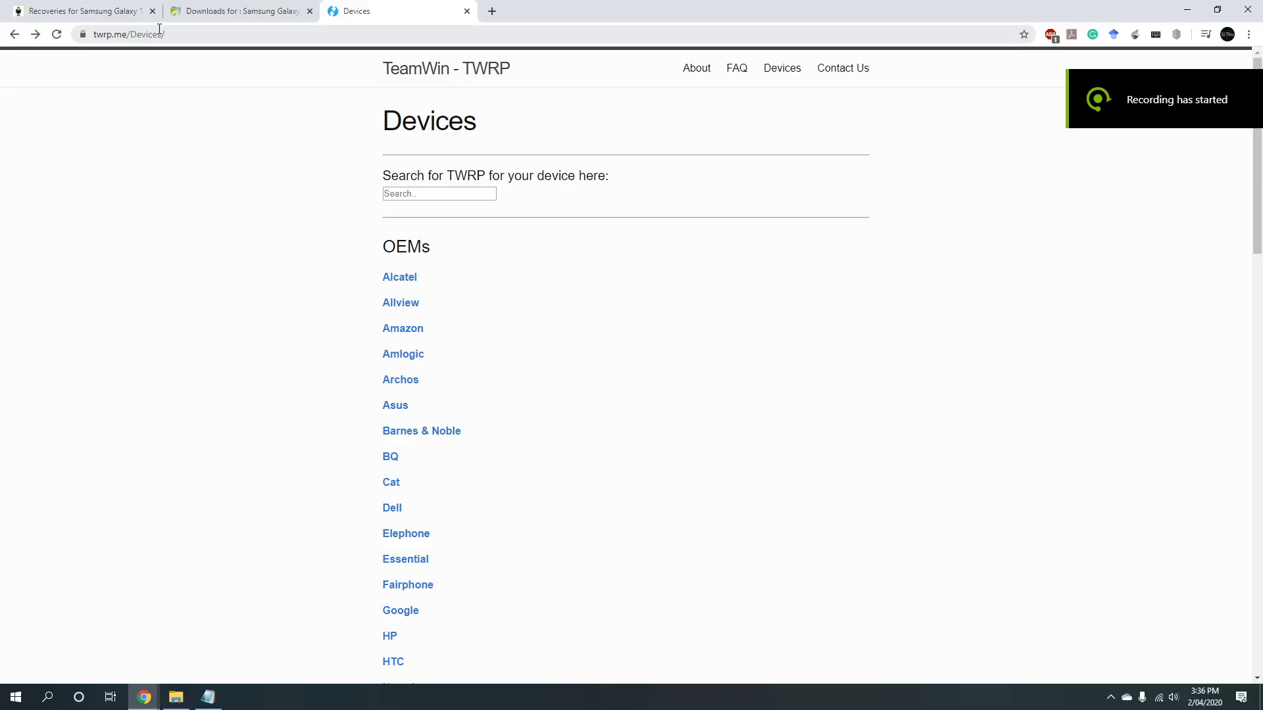
scroll(down, 3)
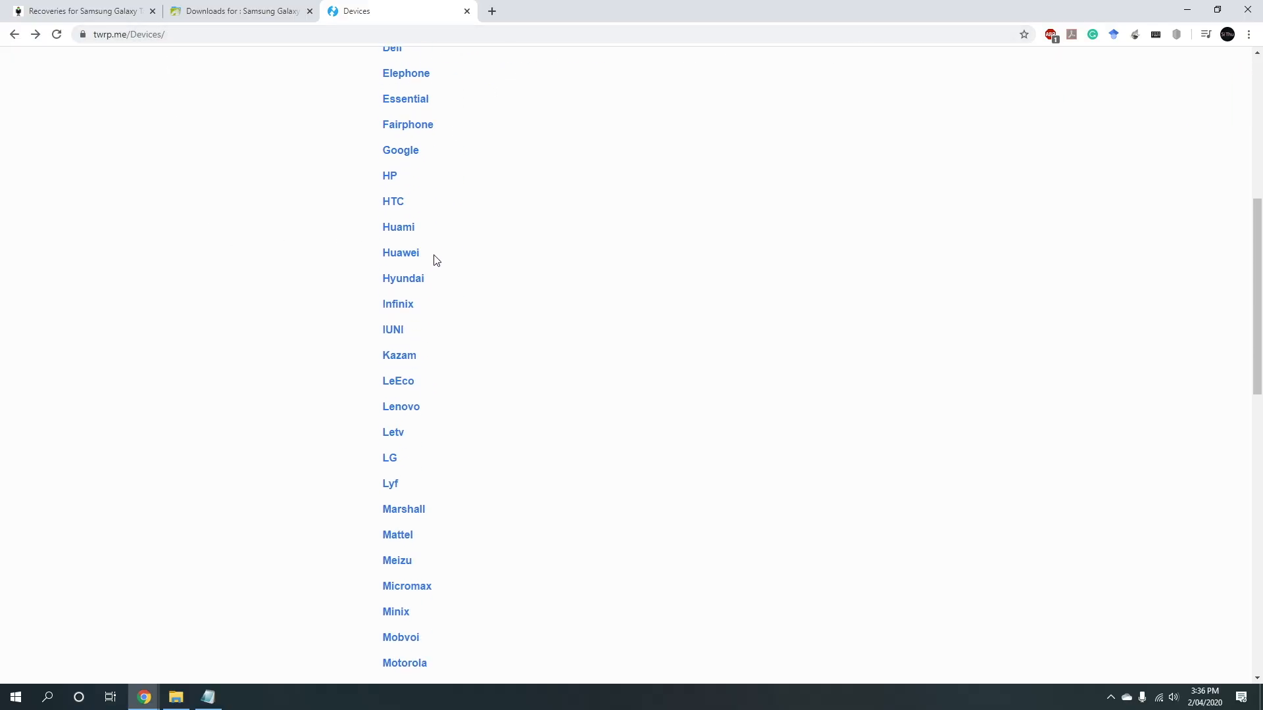
scroll(down, 3)
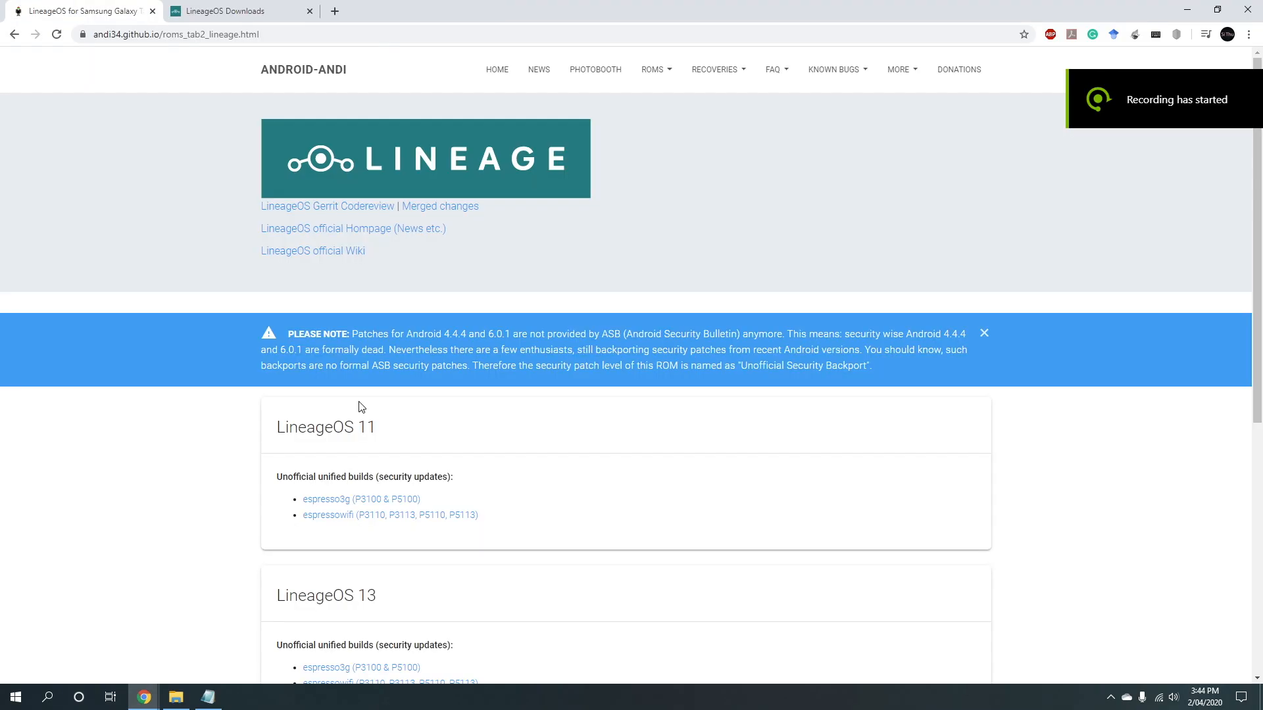
Open the LineageOS 14.1 espressowifi build link in a new Chrome tab
scroll(down, 3)
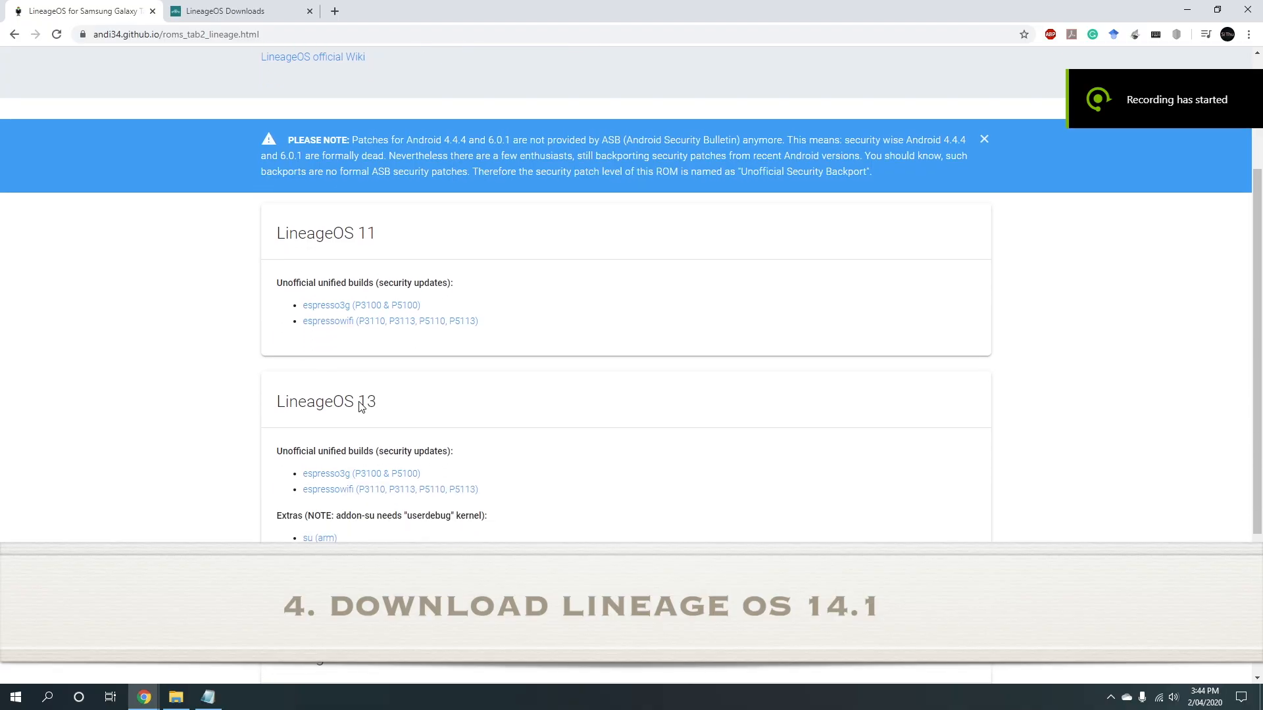
scroll(down, 3)
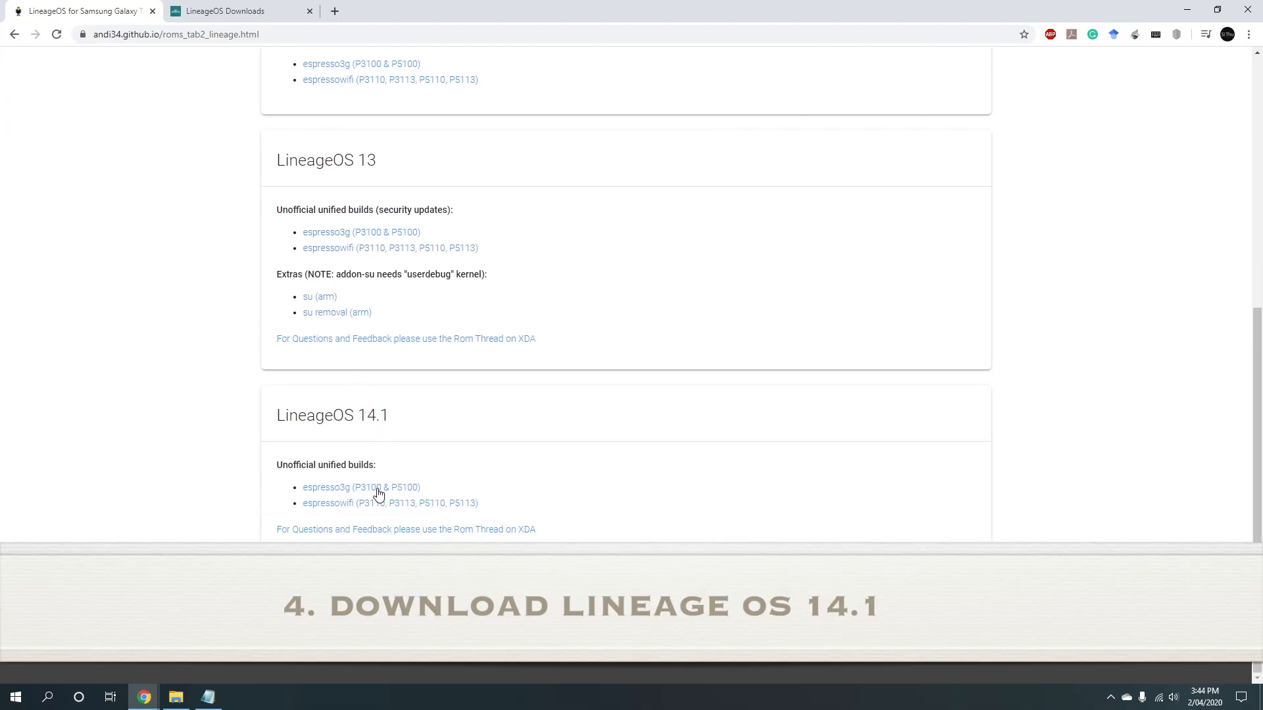
right_click(389, 503)
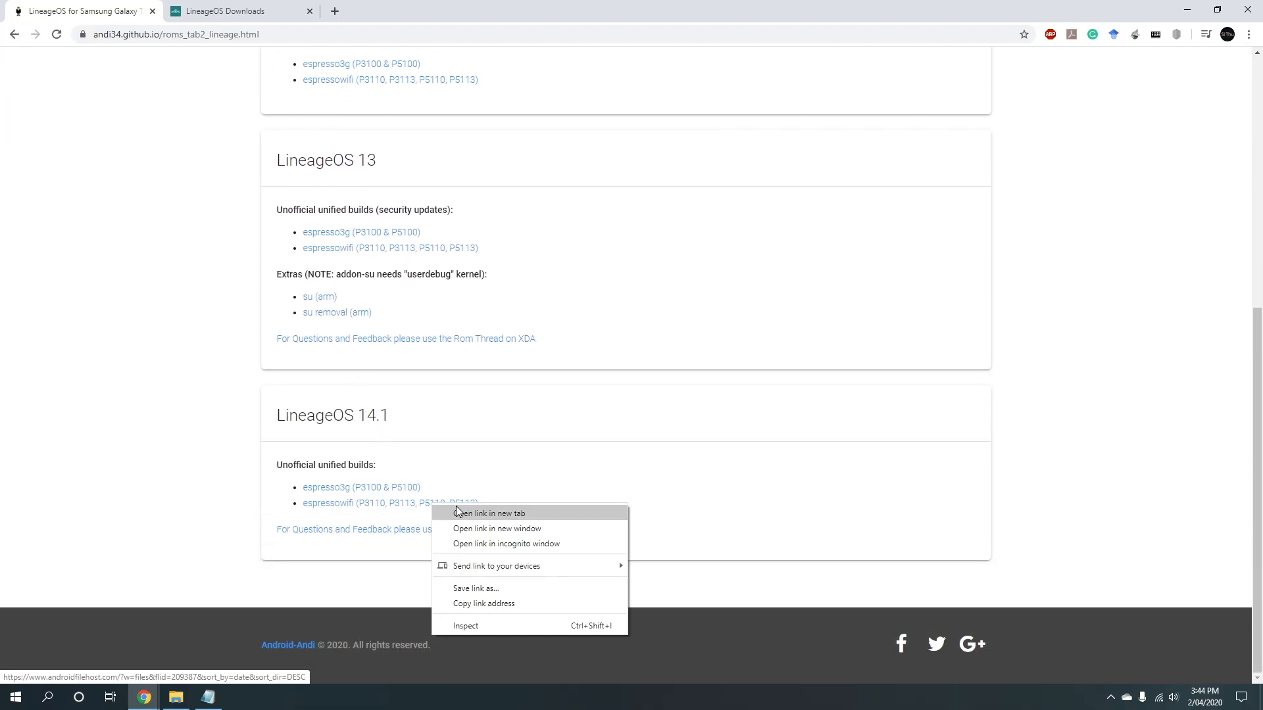
click(487, 513)
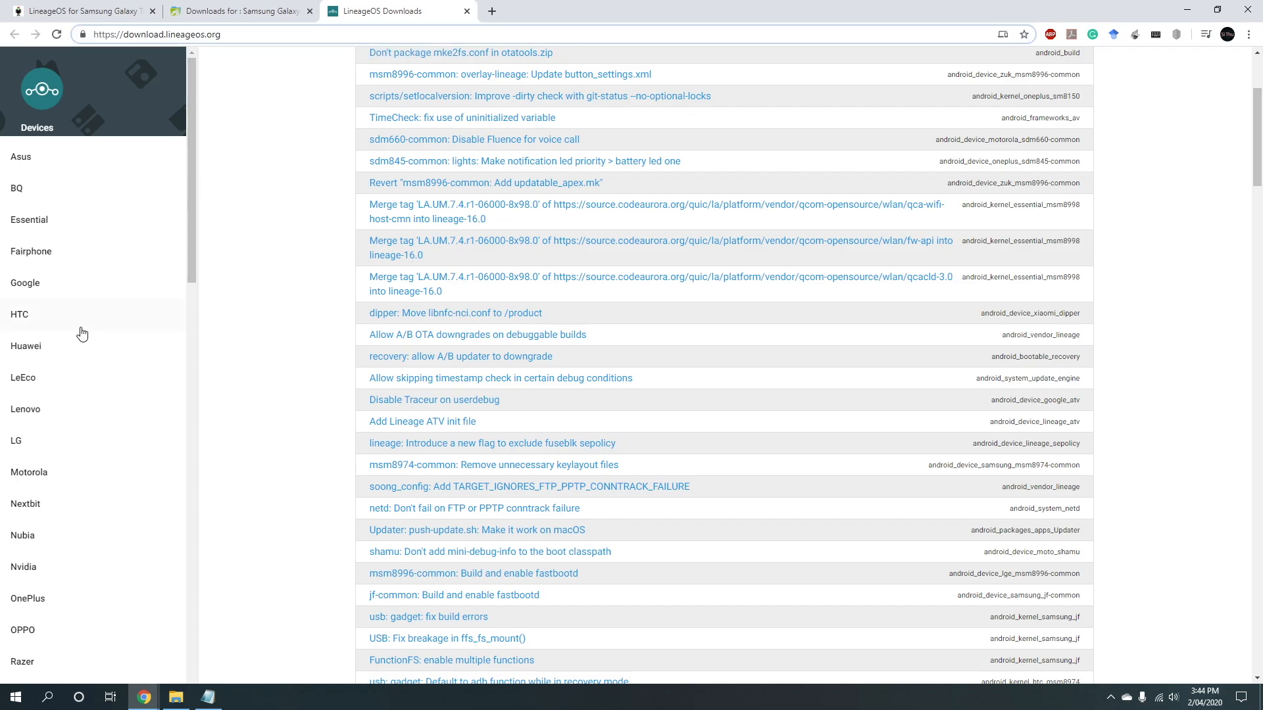
scroll(down, 3)
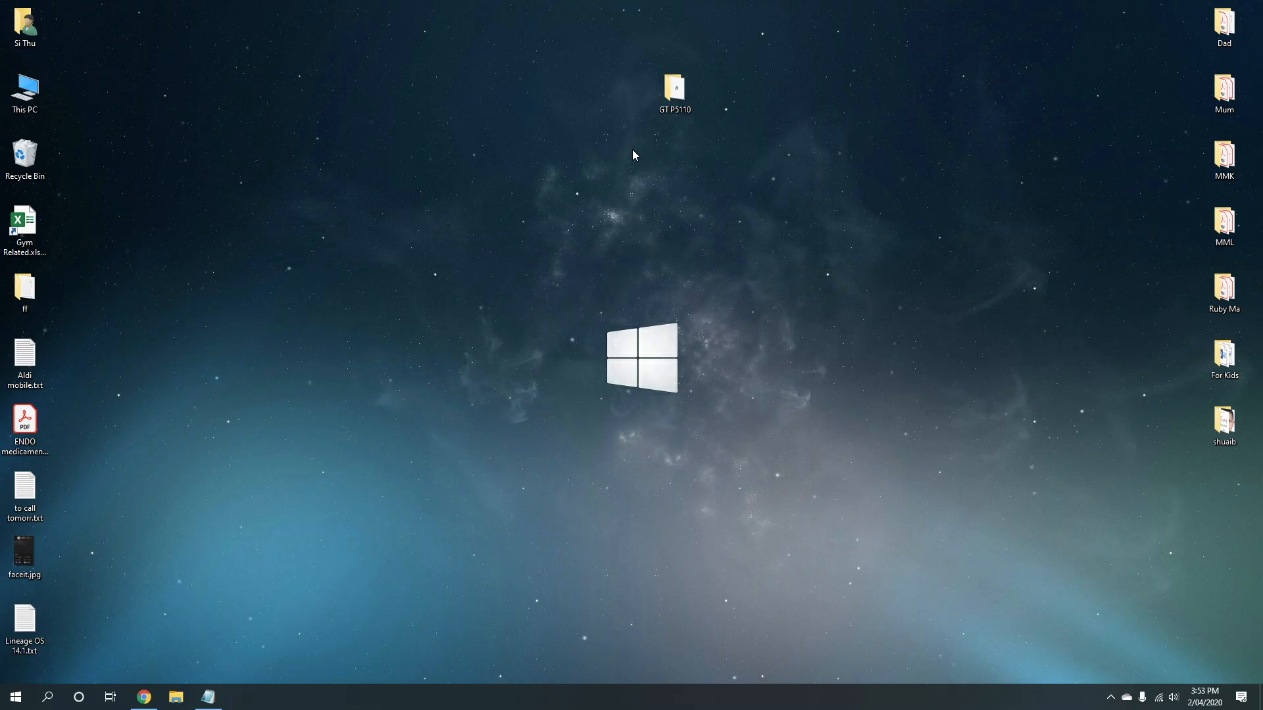
mouse_move(652, 137)
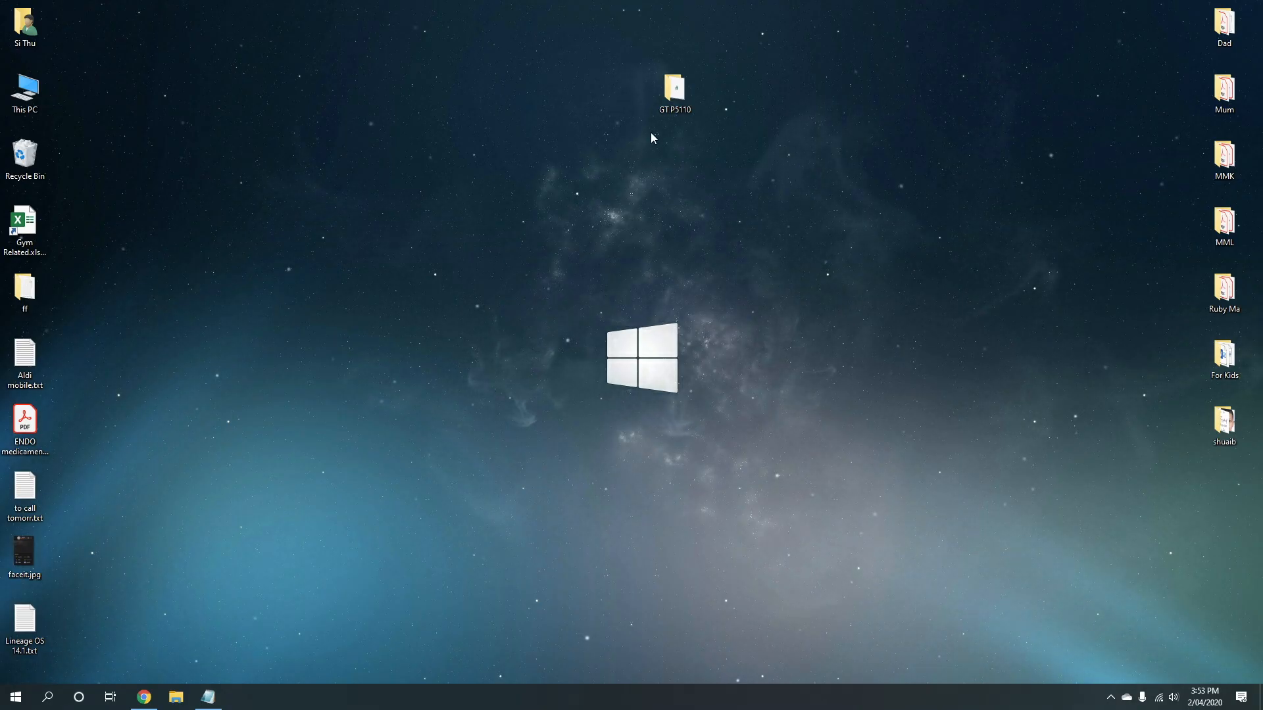
Launch the Samsung USB driver installer from the GT P5110 folder
double_click(675, 86)
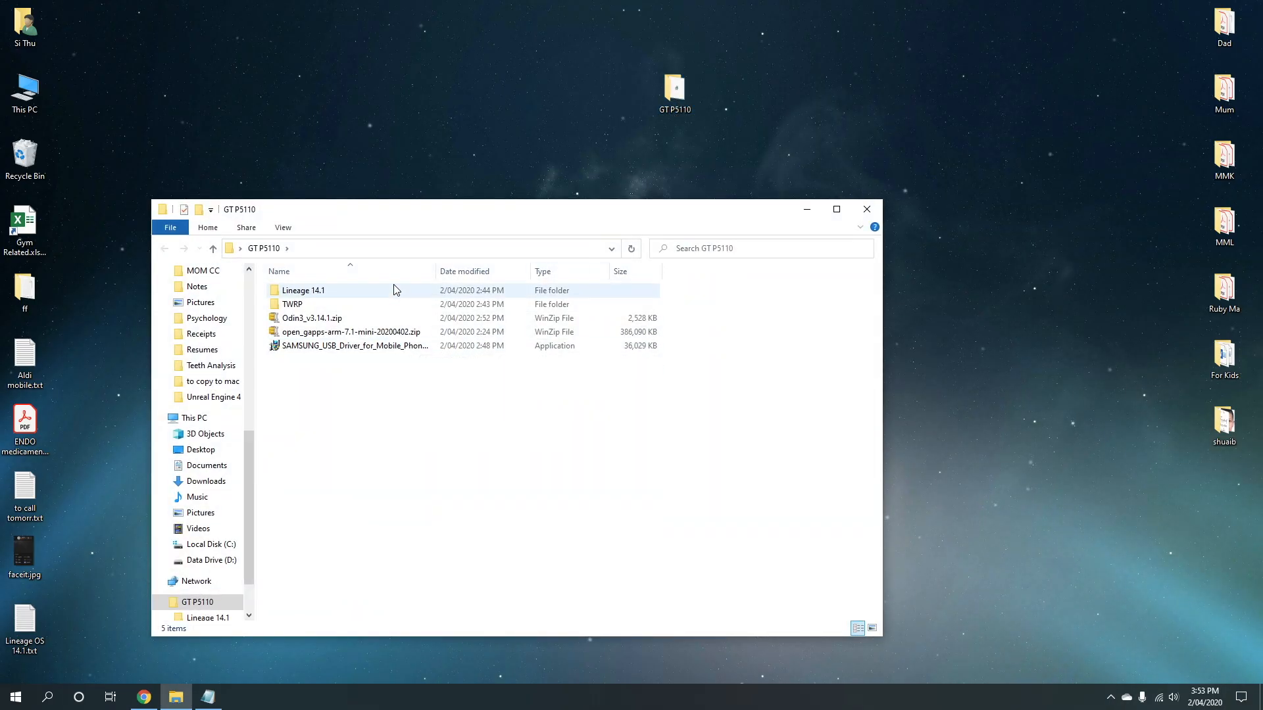
double_click(304, 291)
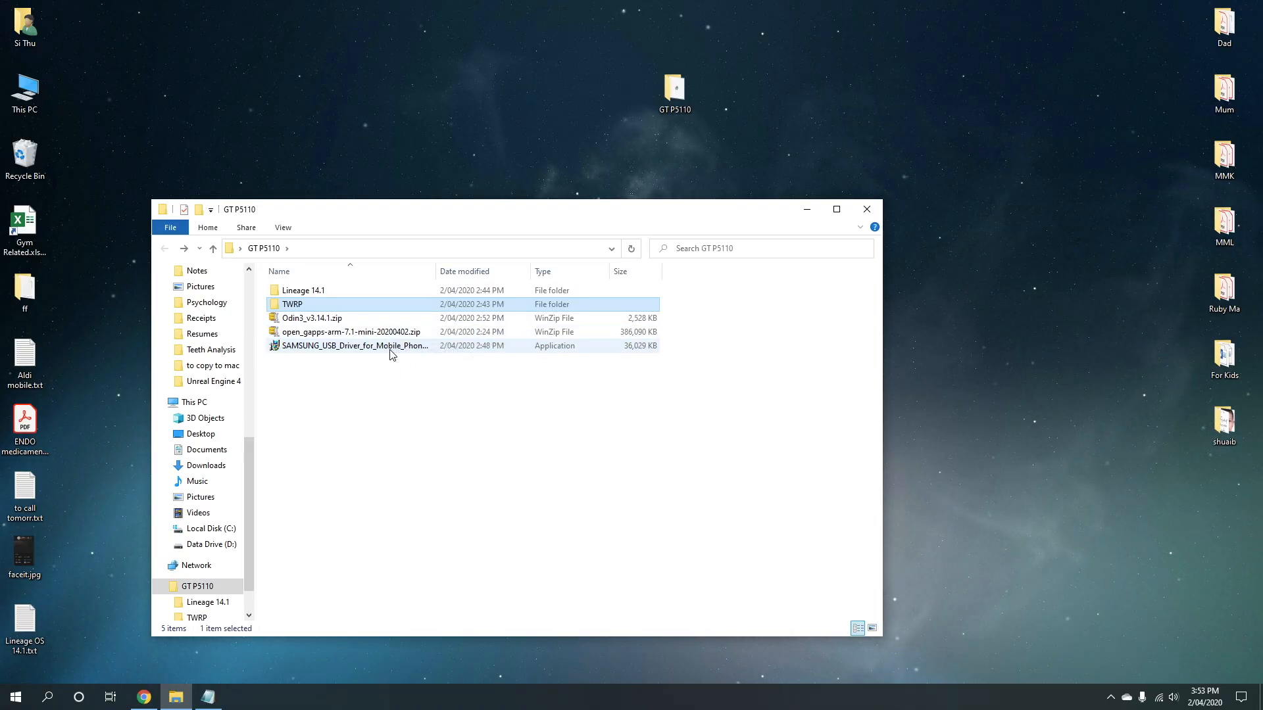
click(388, 395)
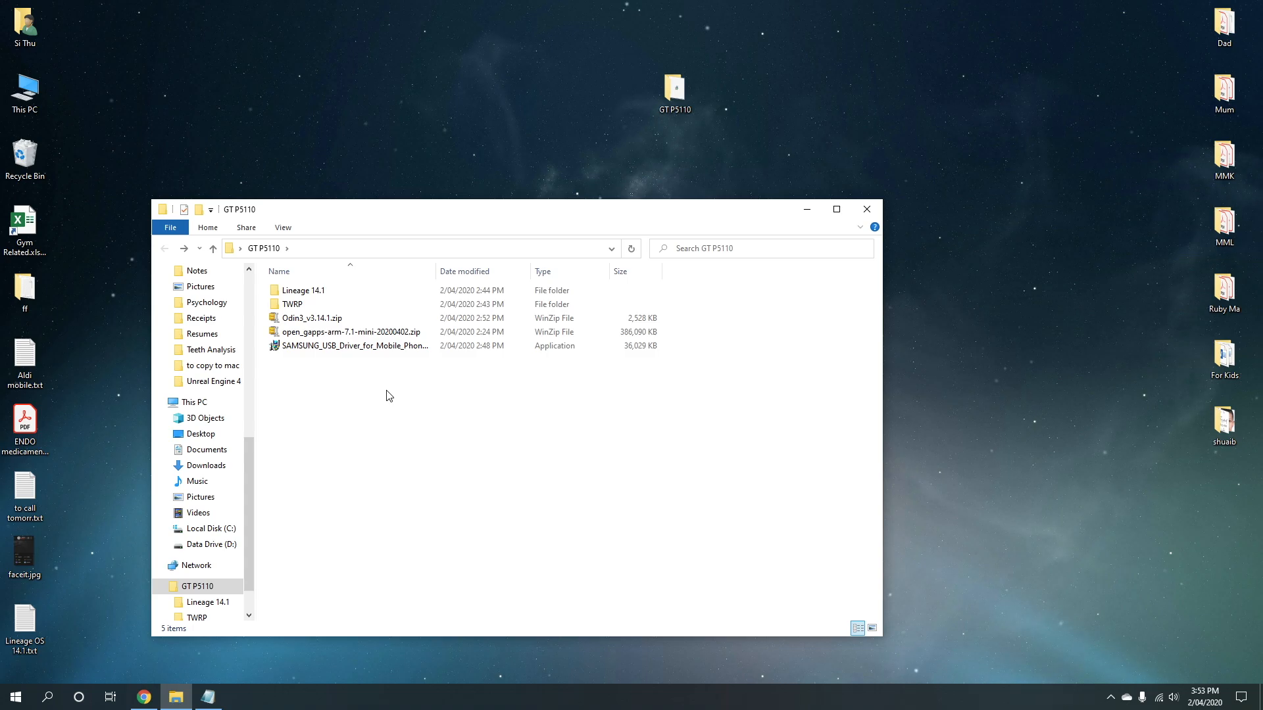
click(354, 345)
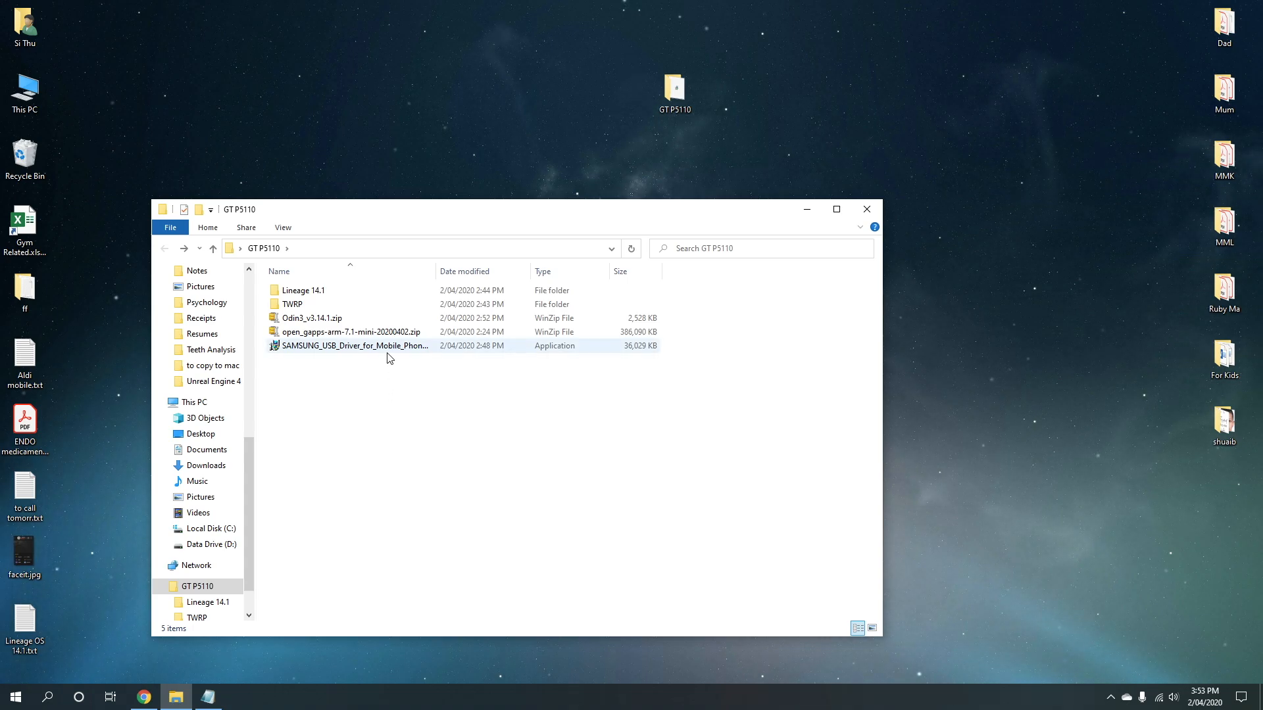
double_click(355, 345)
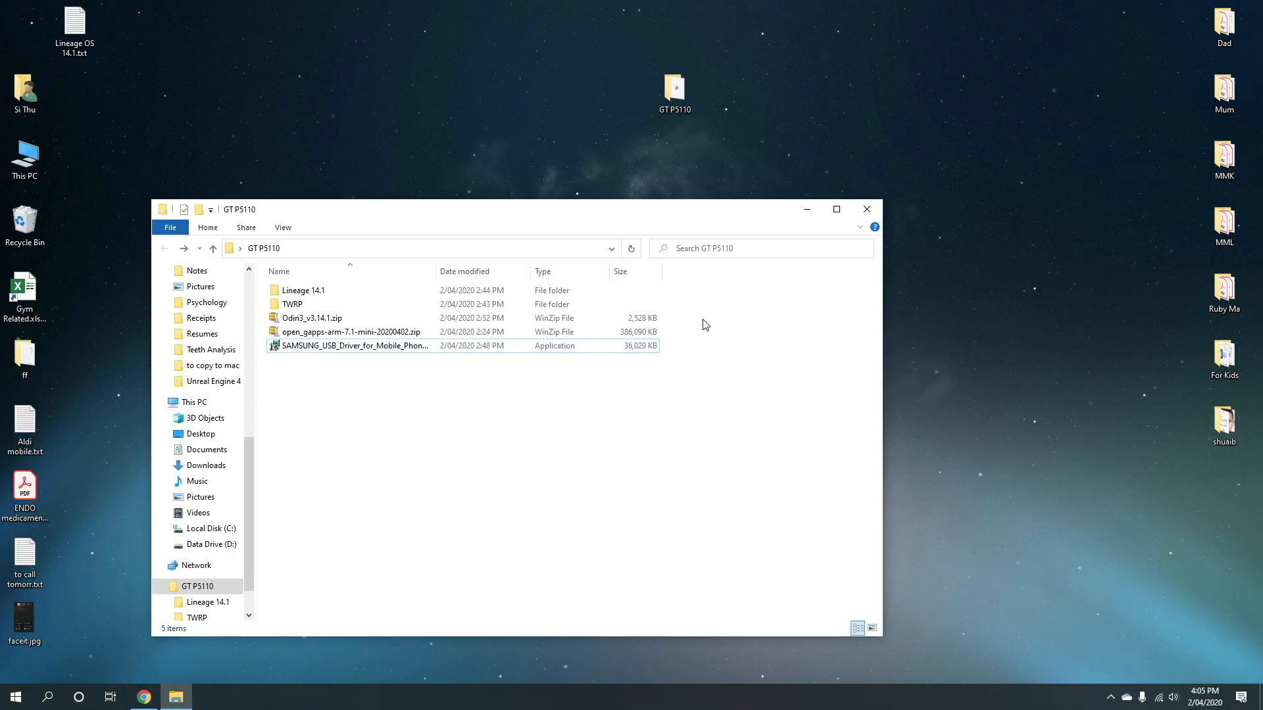
Open the Odin3_v3.14.1.zip archive, accepting its security warning
double_click(311, 317)
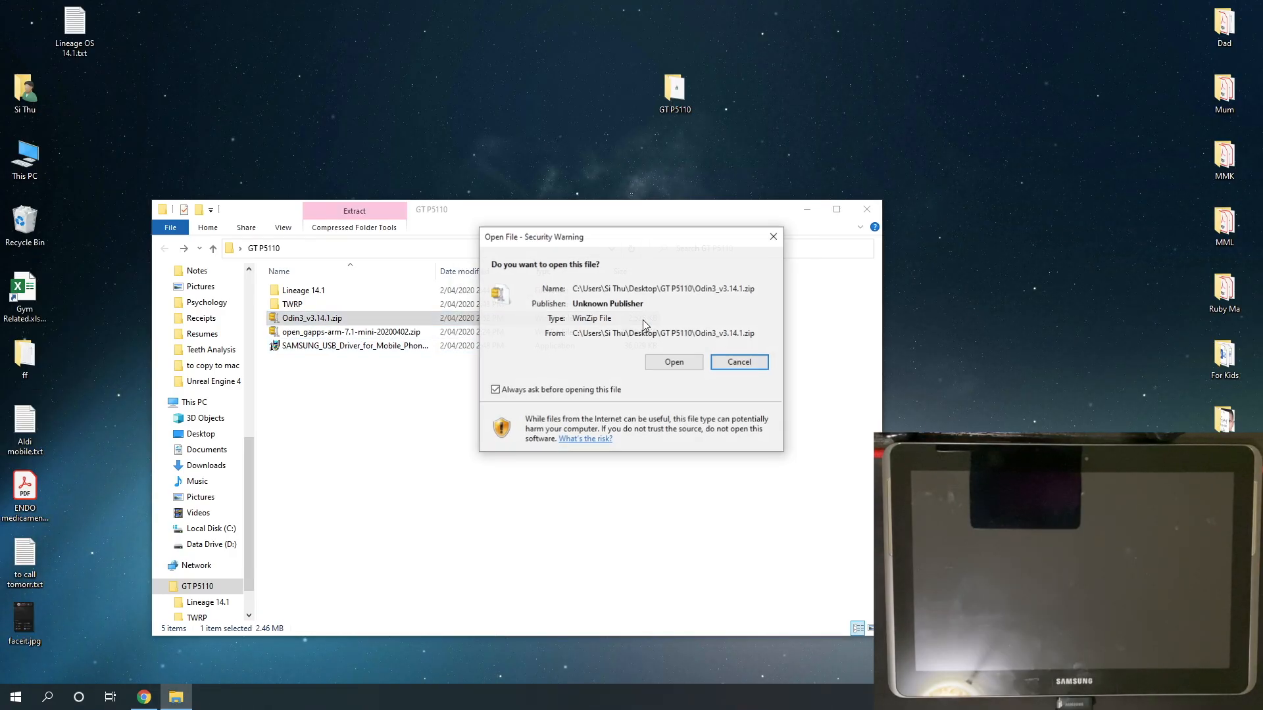
click(738, 362)
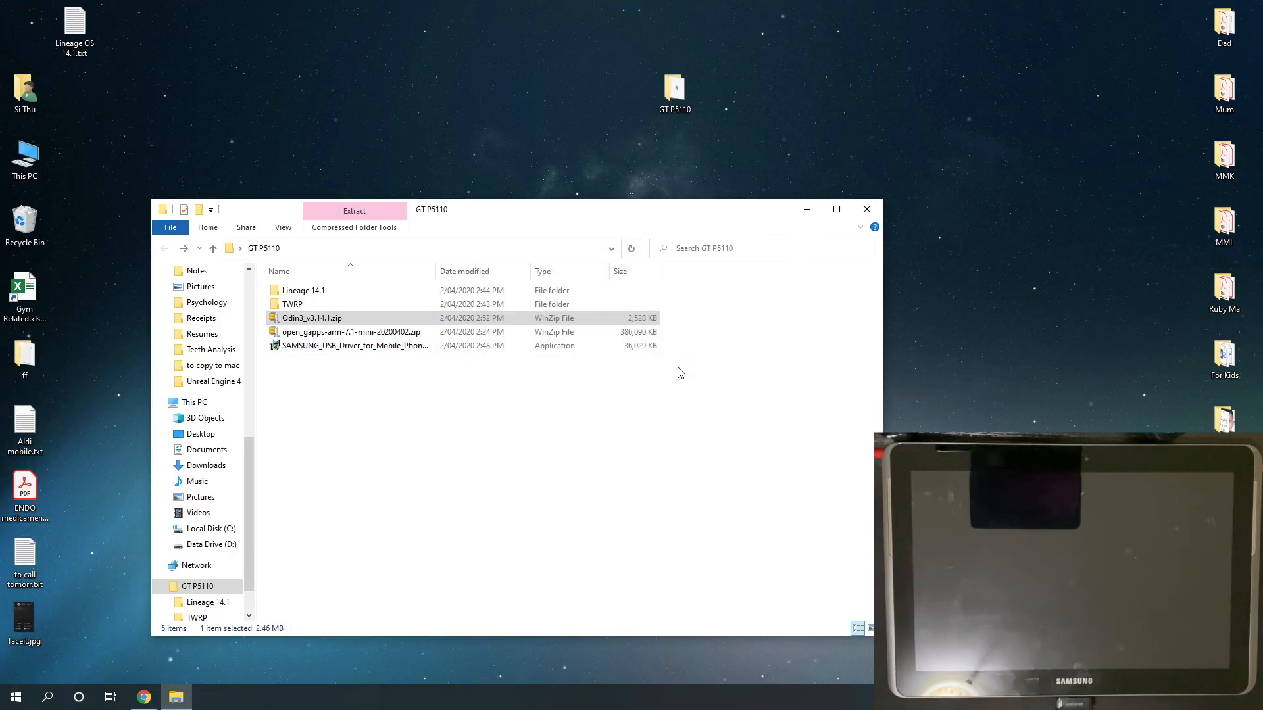
double_click(312, 317)
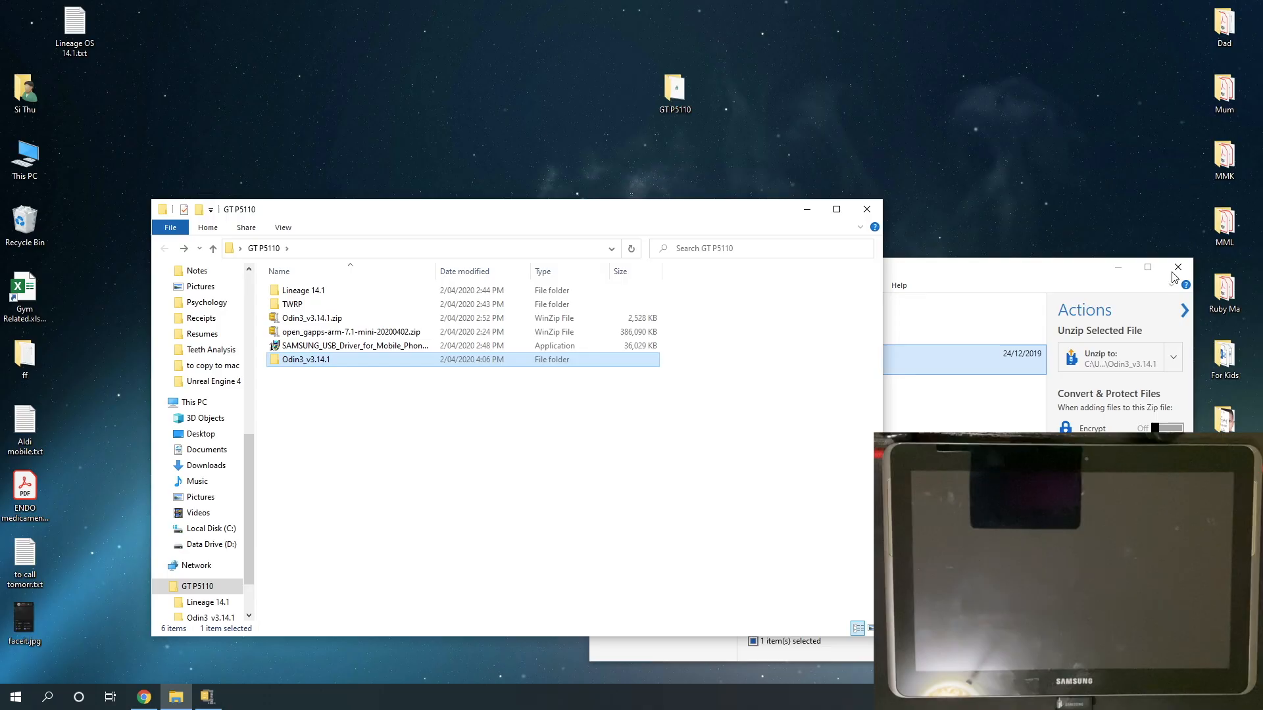
Close the WinZip window to return to the GT P5110 folder
click(1177, 266)
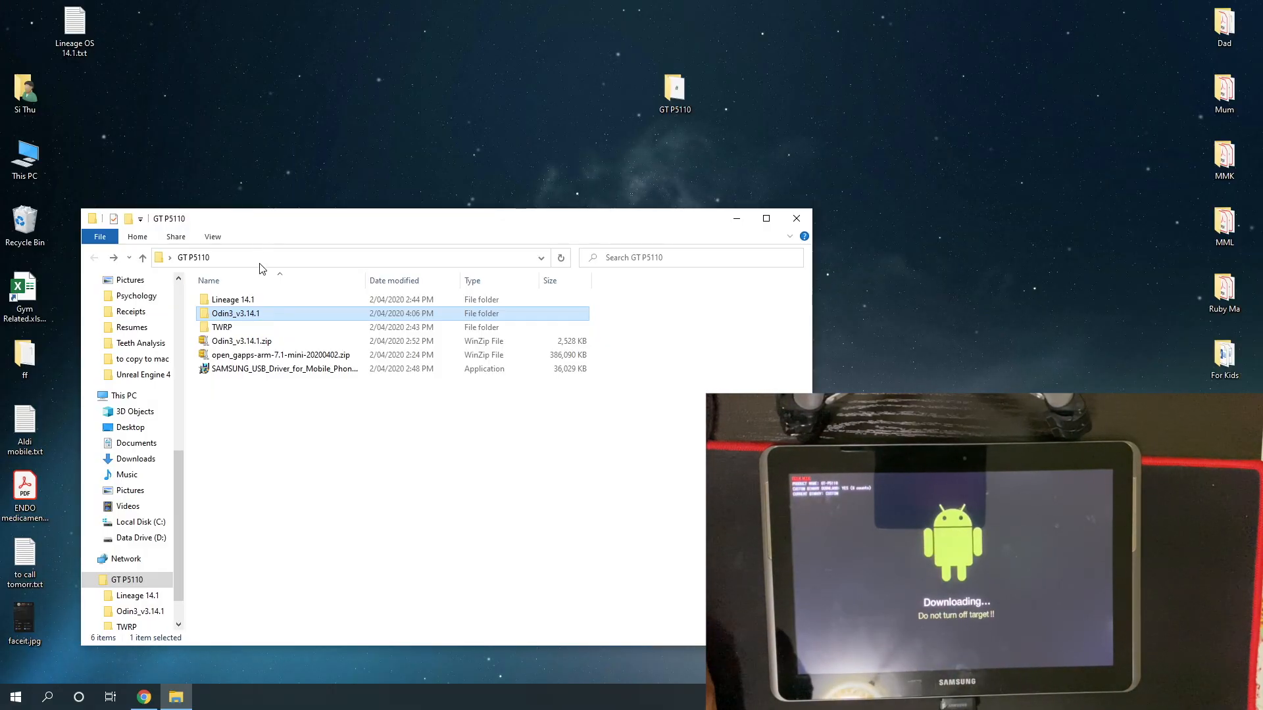
Run Odin3 v3.14.1.exe from the Odin3_v3.14.1 folder and dismiss the account warning
double_click(234, 313)
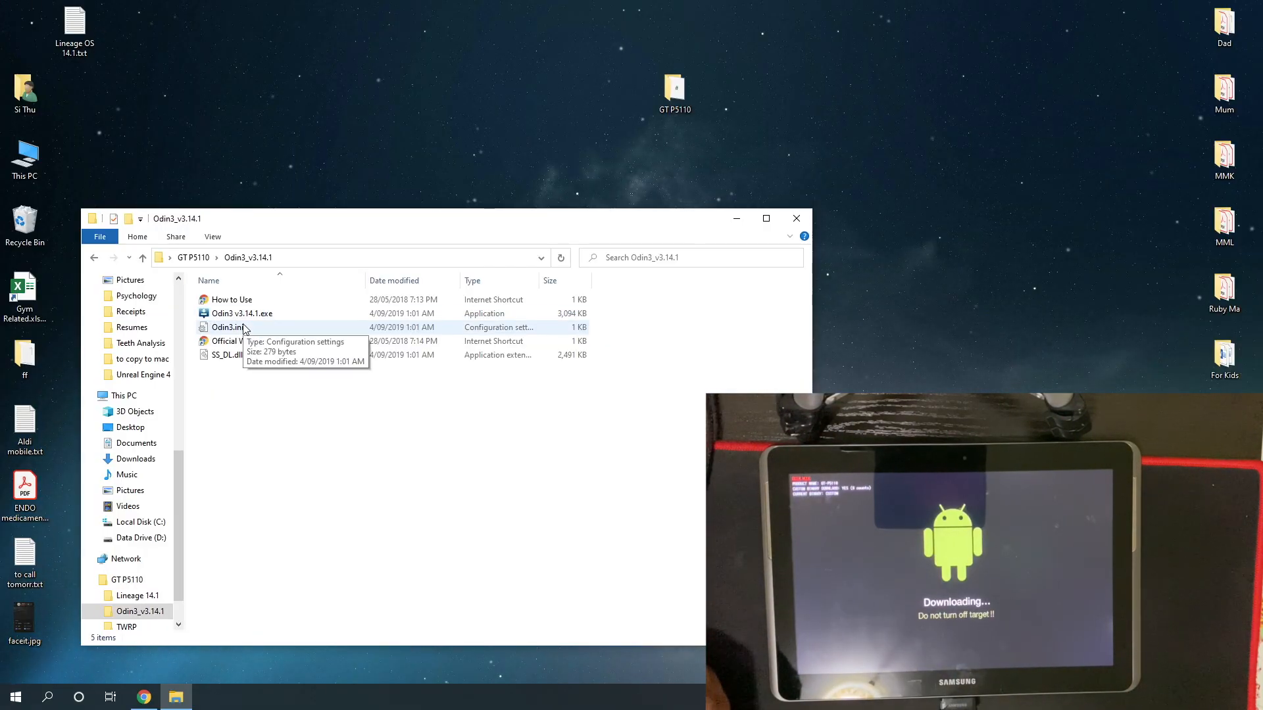
double_click(240, 313)
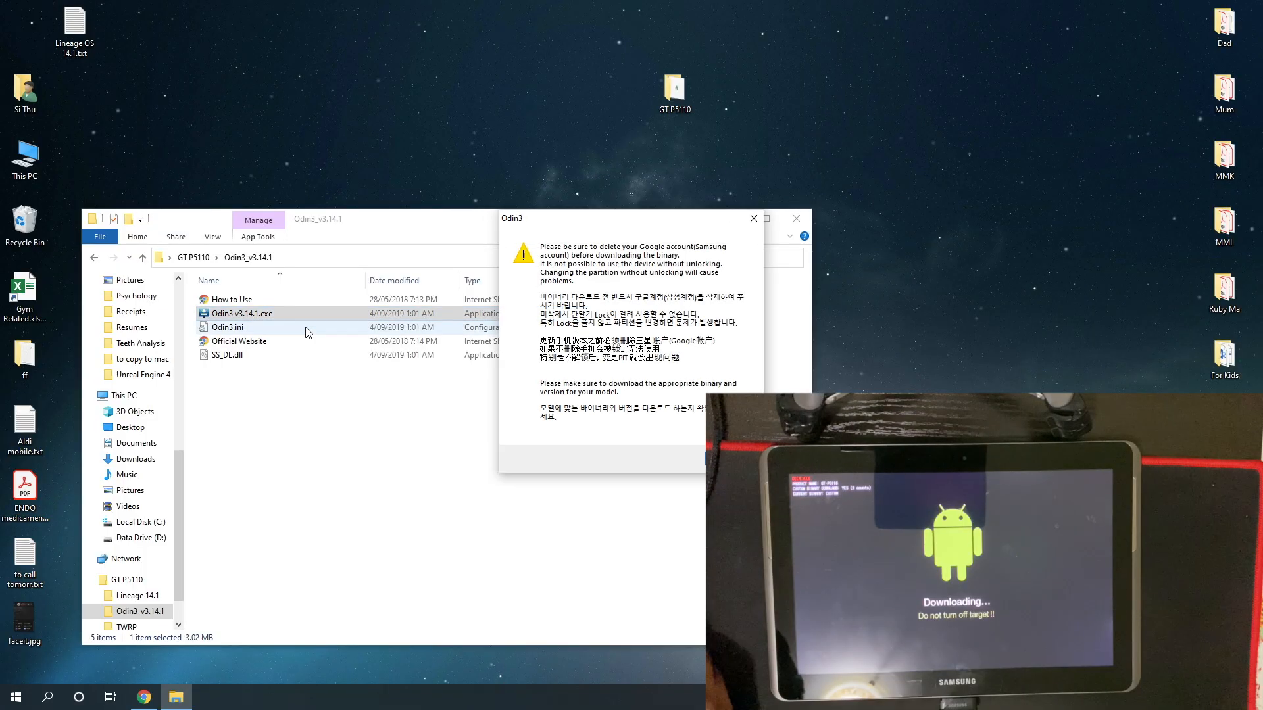
click(751, 219)
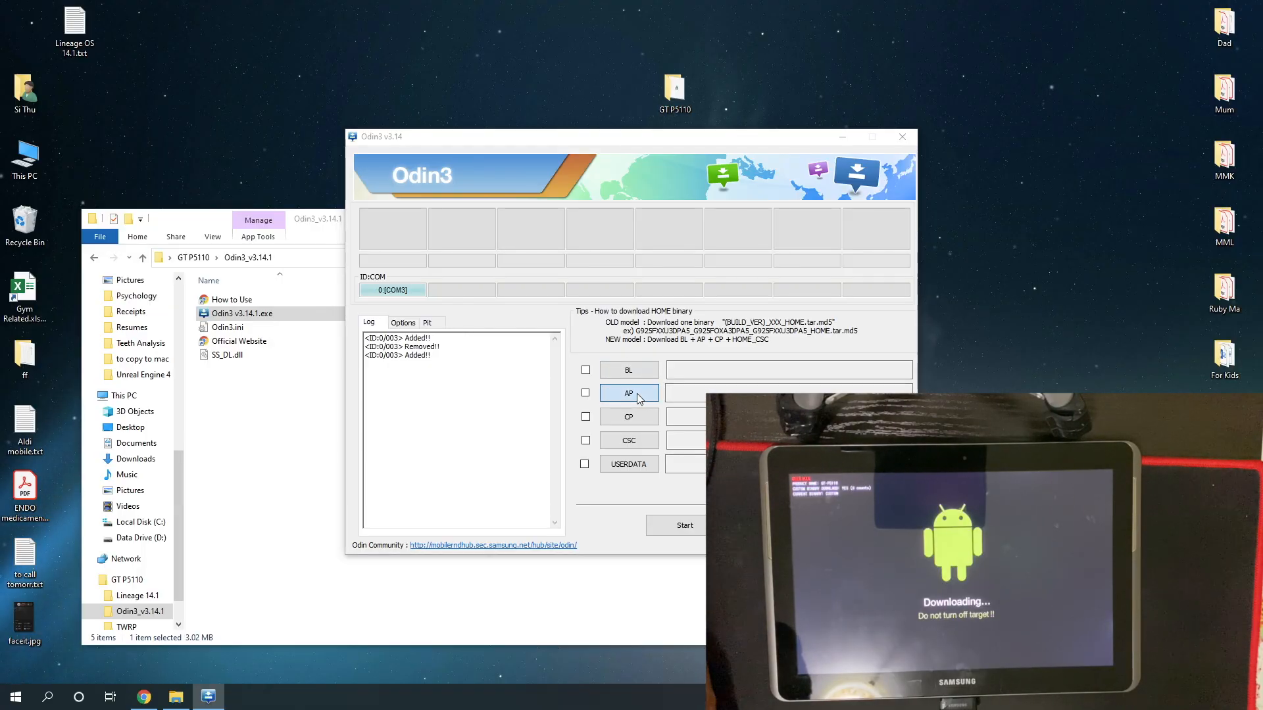
Load espresso-common_TWRP_3.3.0-2.tar.md5 into Odin's AP slot and flash it until PASS
click(629, 394)
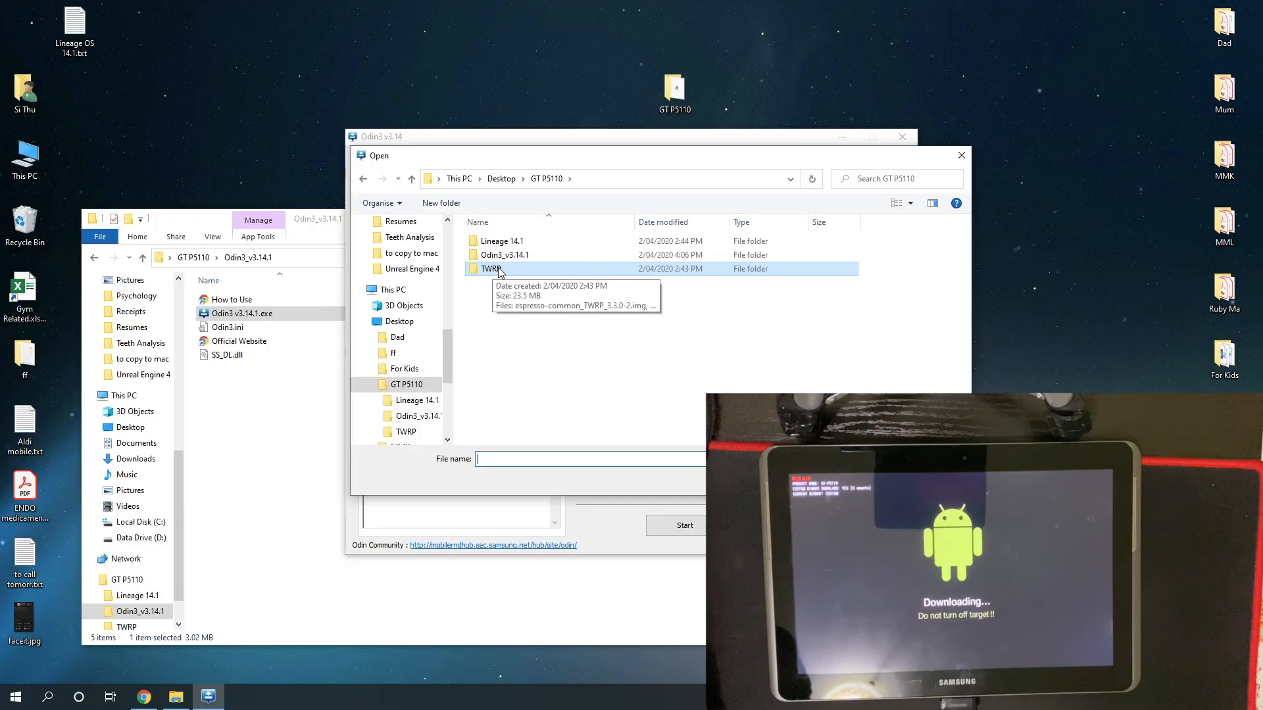
double_click(492, 269)
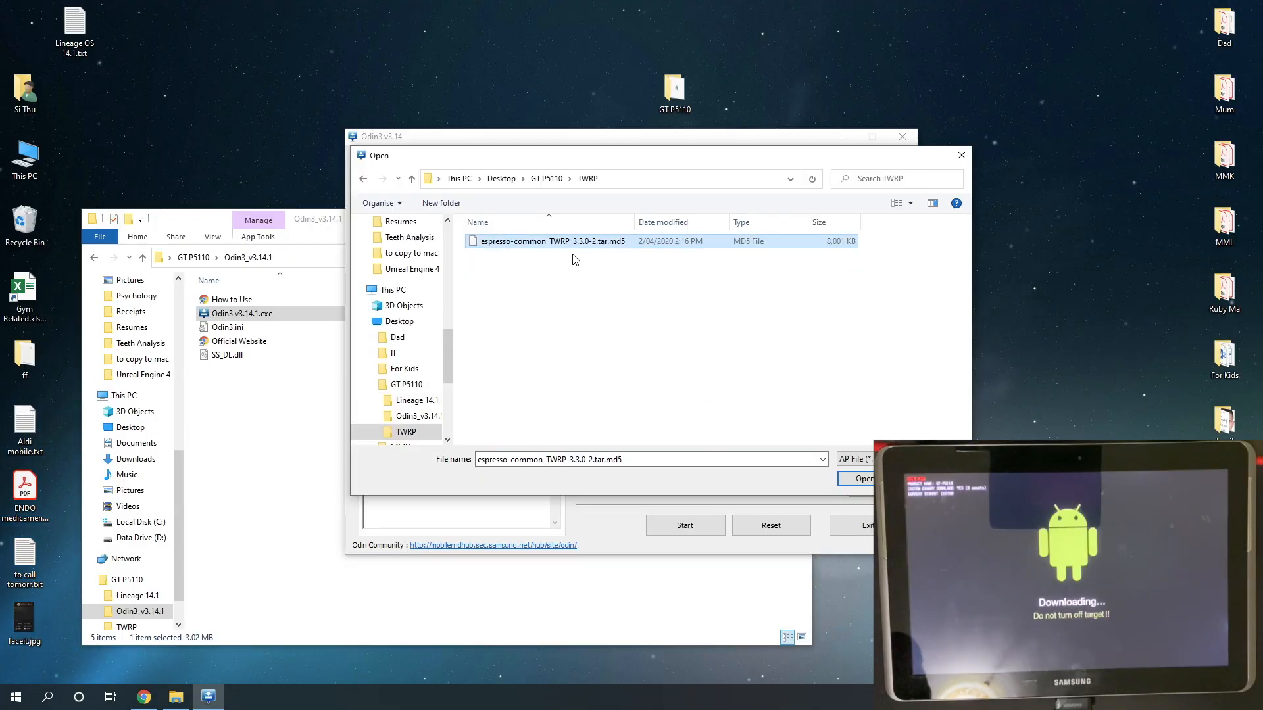
click(858, 478)
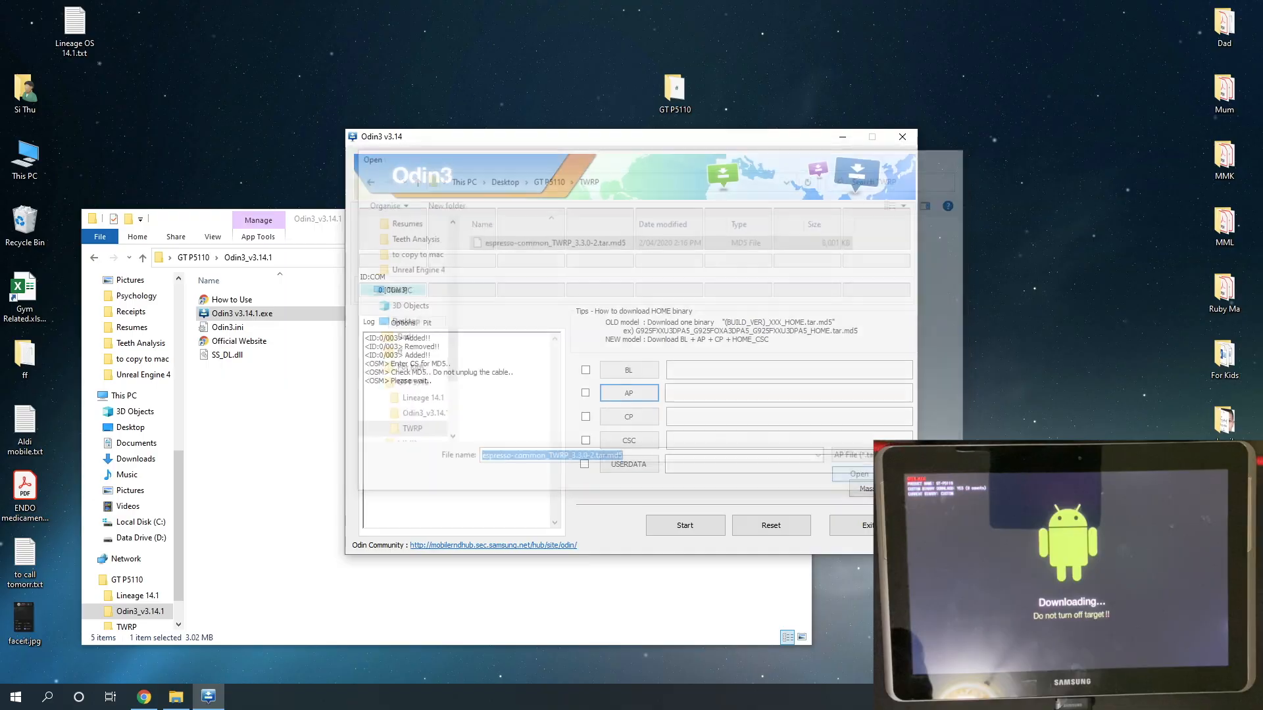
click(858, 474)
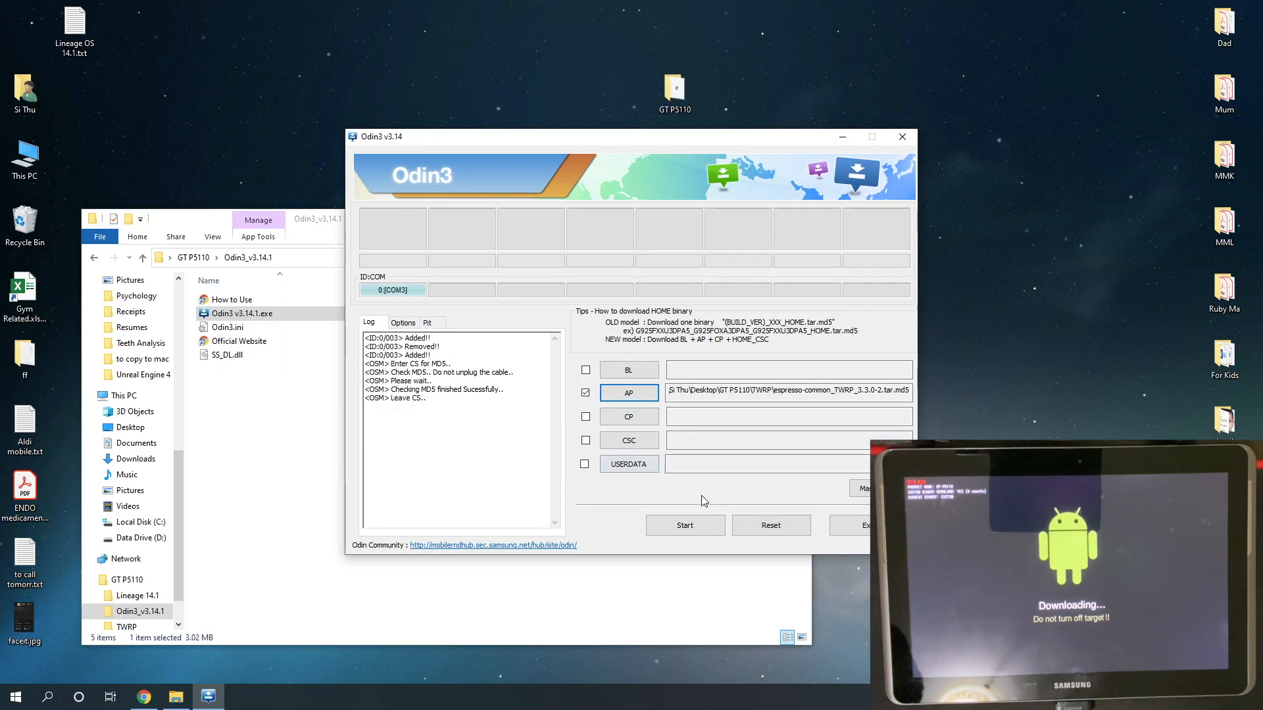
click(684, 525)
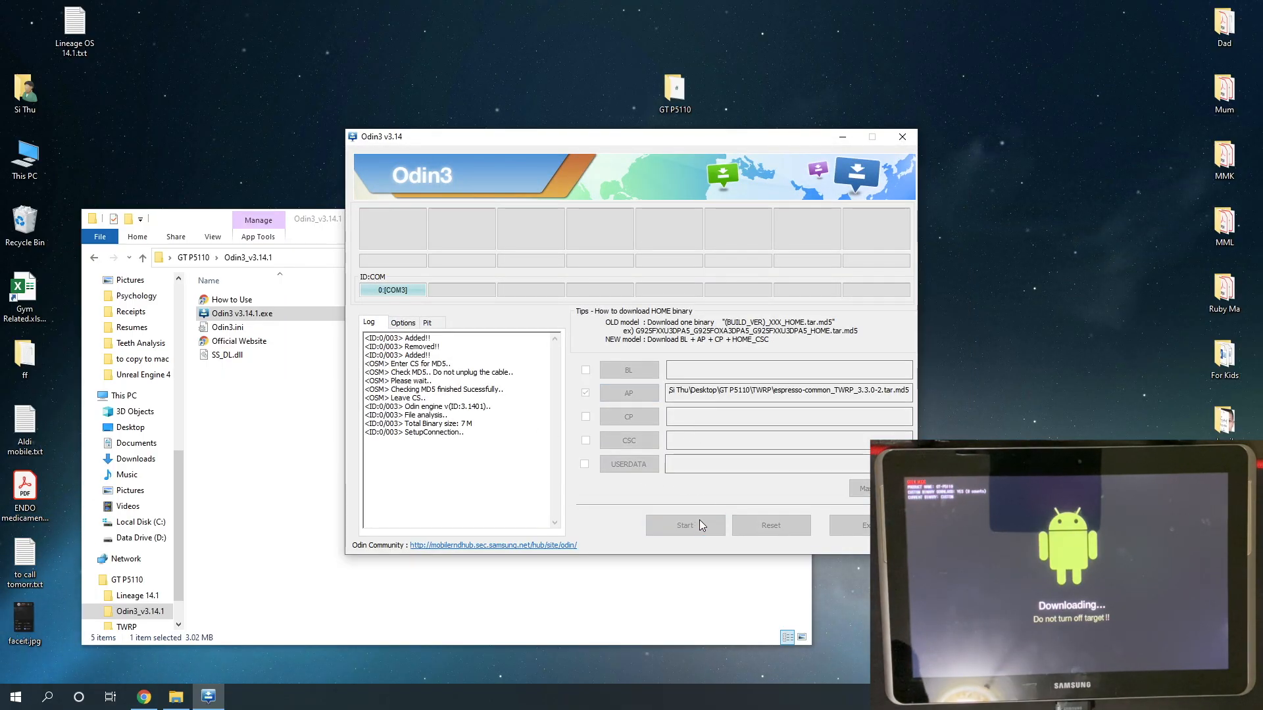
click(684, 525)
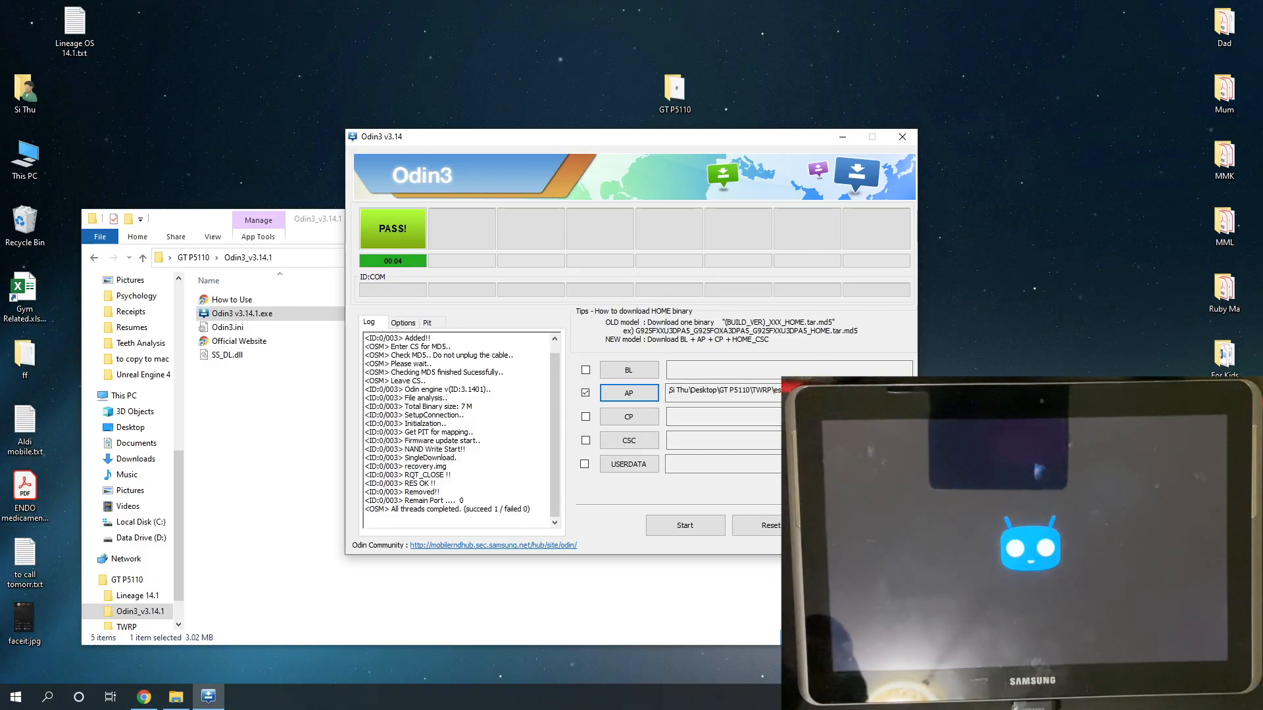
click(901, 136)
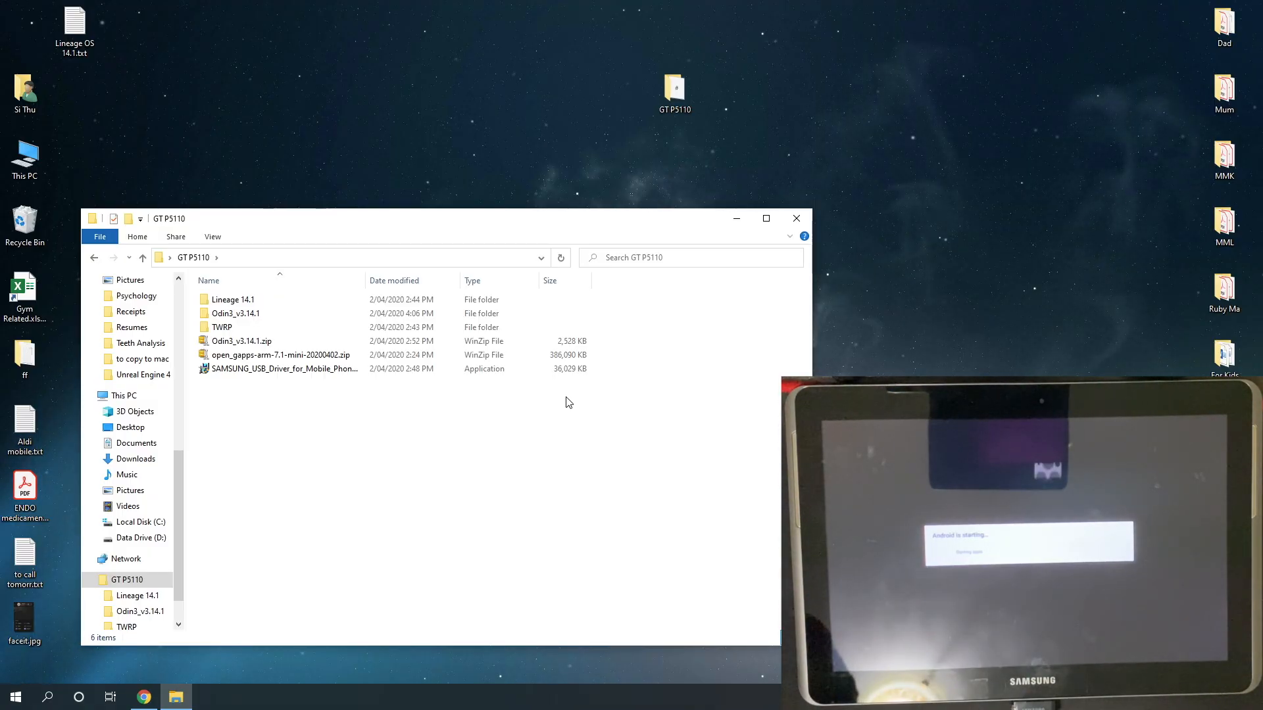
Check the Lineage 14.1 folder, select the open_gapps zip, then open This PC
double_click(232, 299)
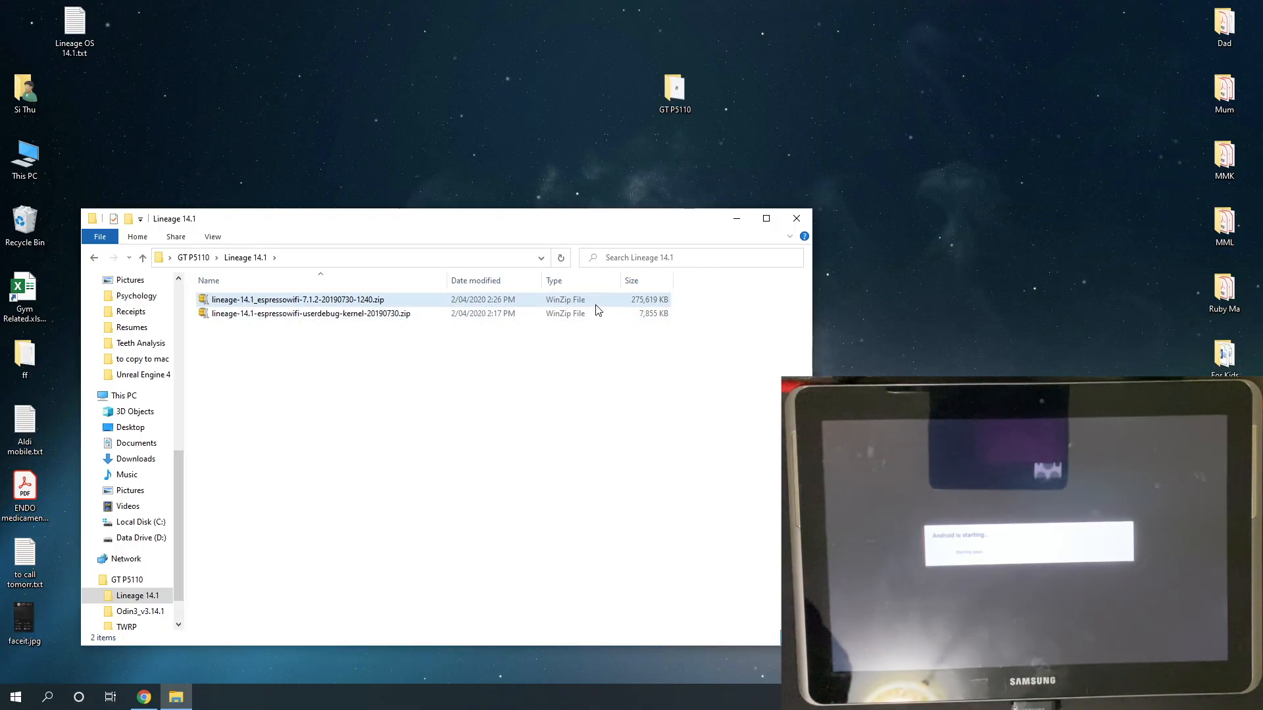
click(298, 299)
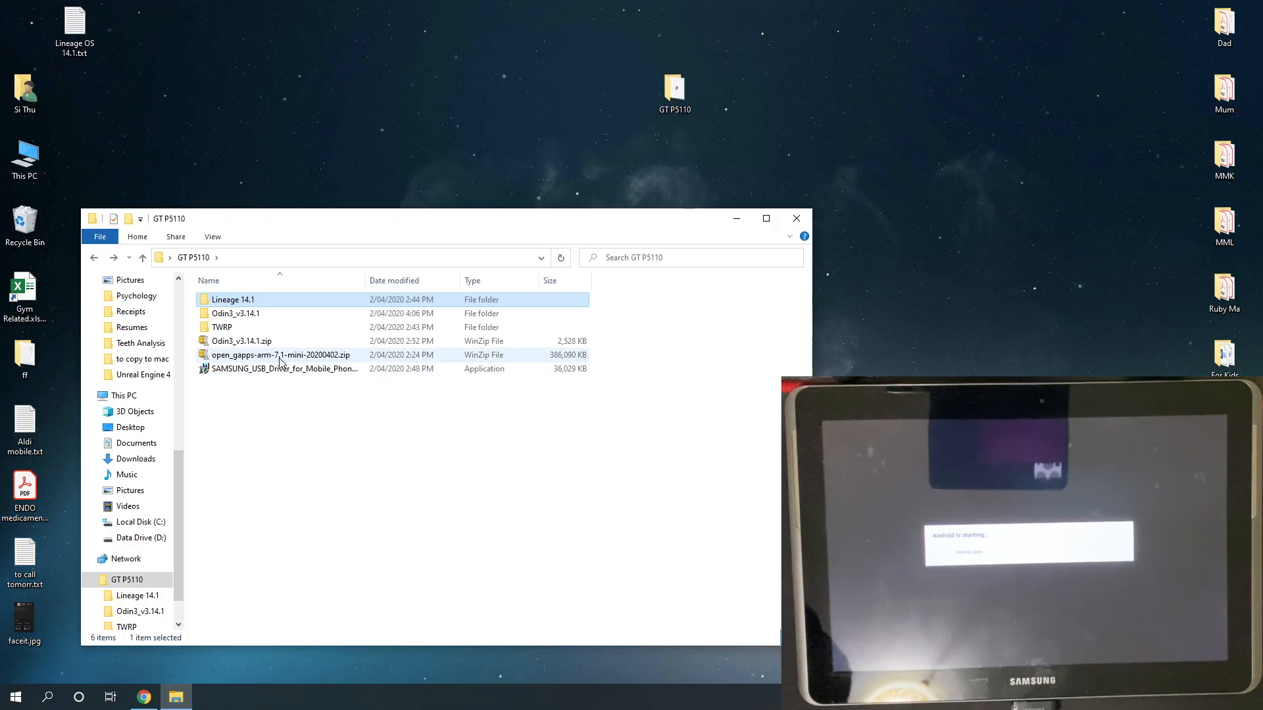
mouse_move(280, 355)
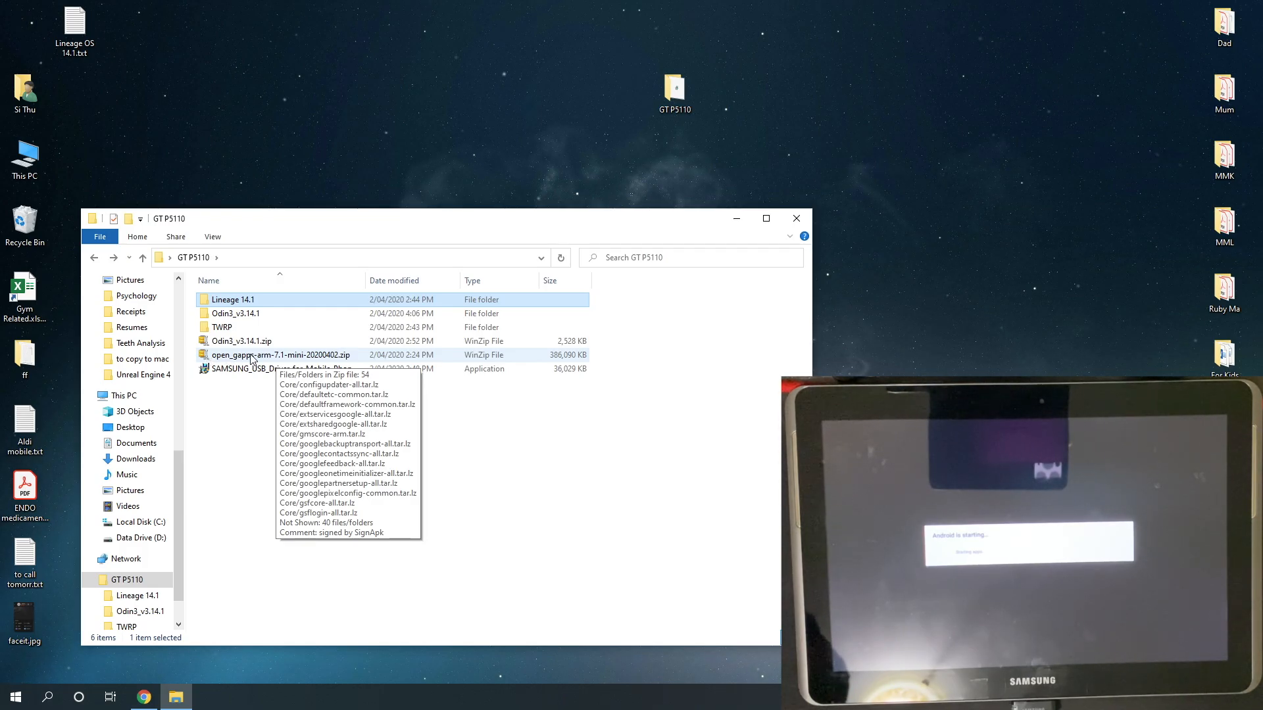
click(281, 355)
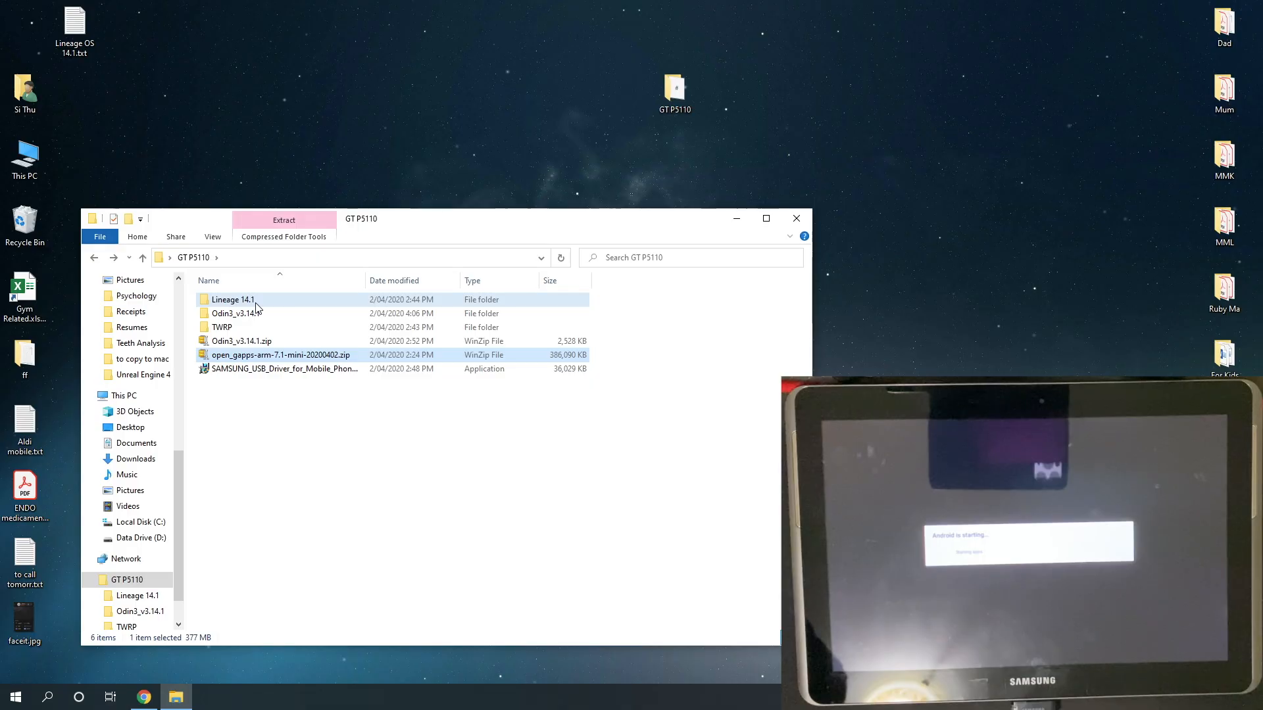
double_click(232, 299)
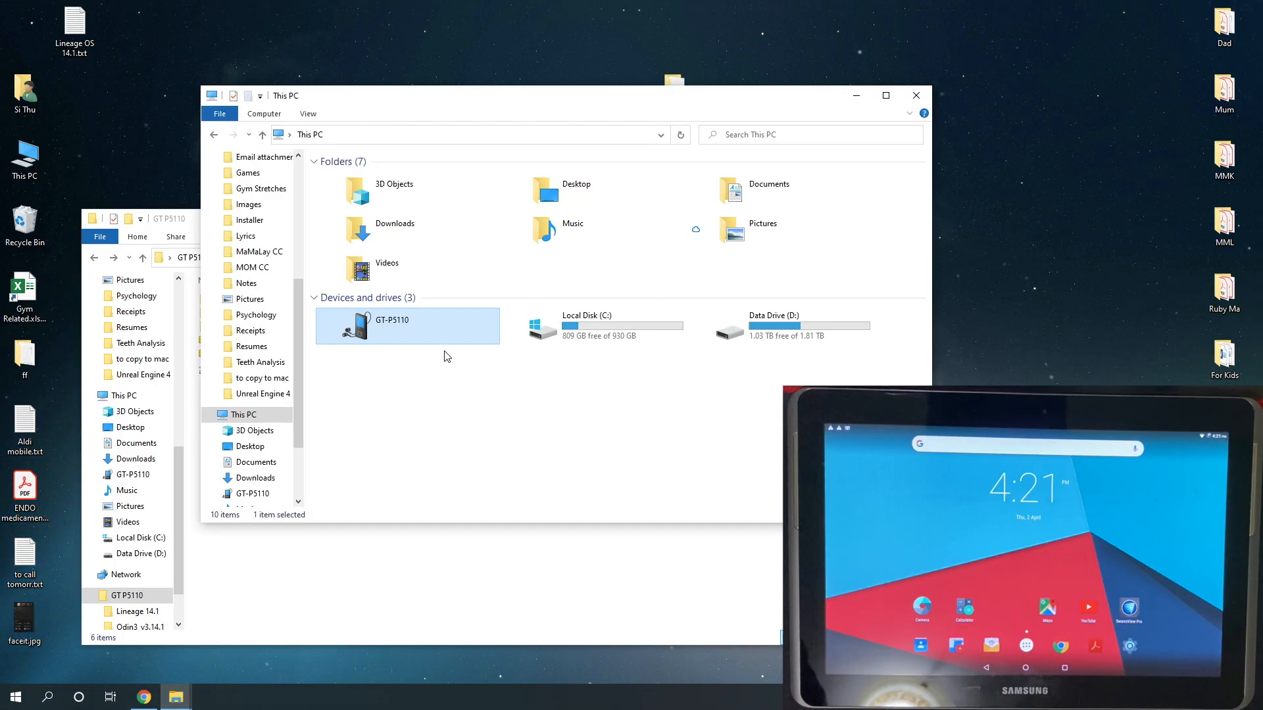
Copy the open_gapps and lineage-14.1 zips into the GT-P5110's internal storage
double_click(406, 325)
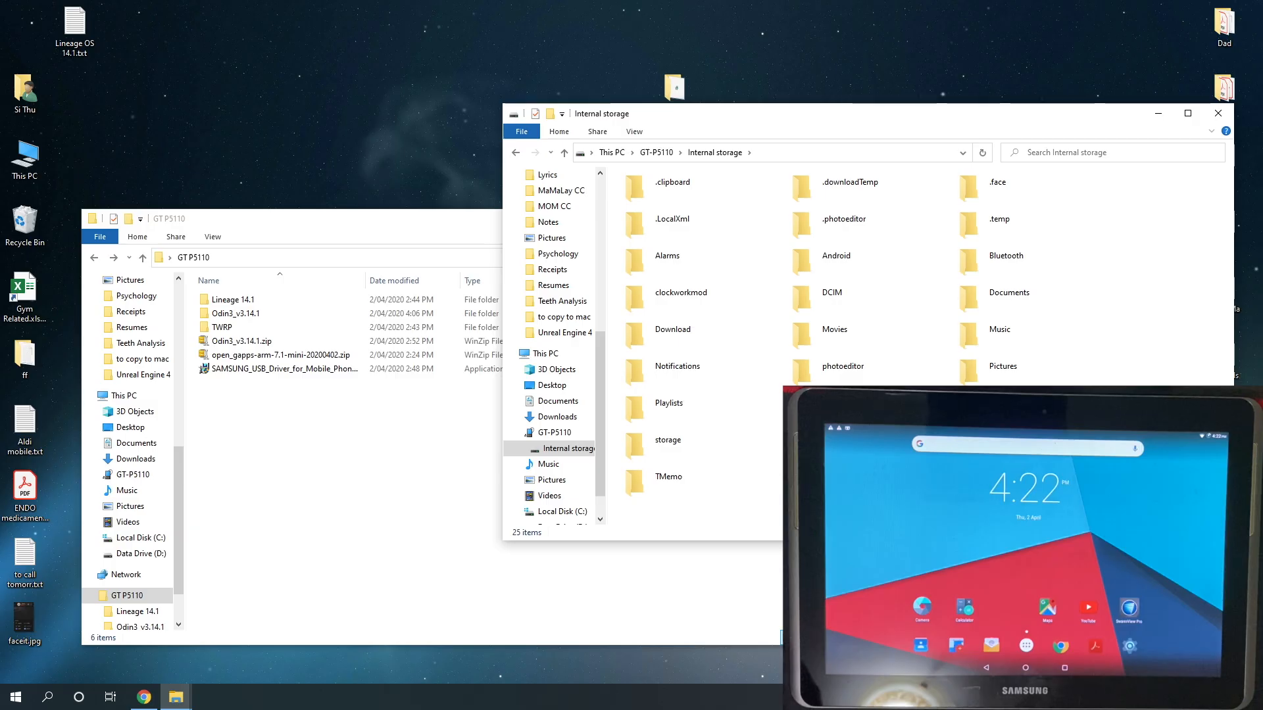
click(277, 355)
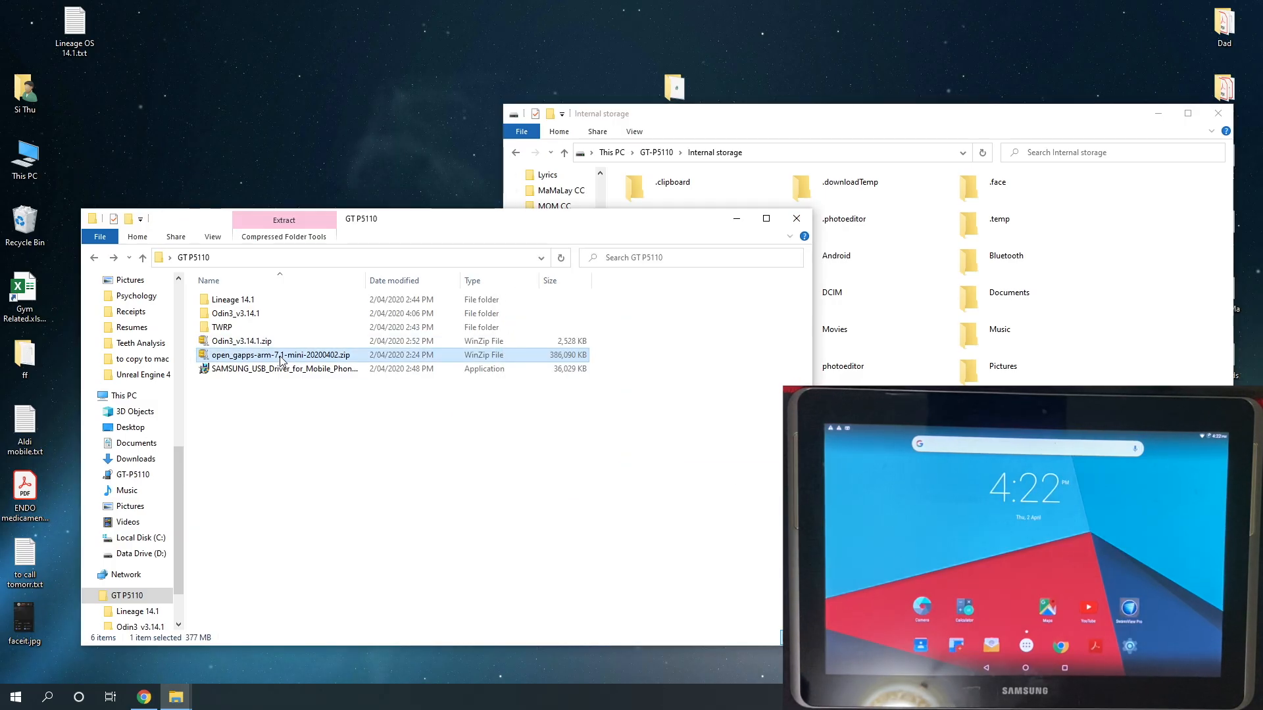
mouse_move(281, 355)
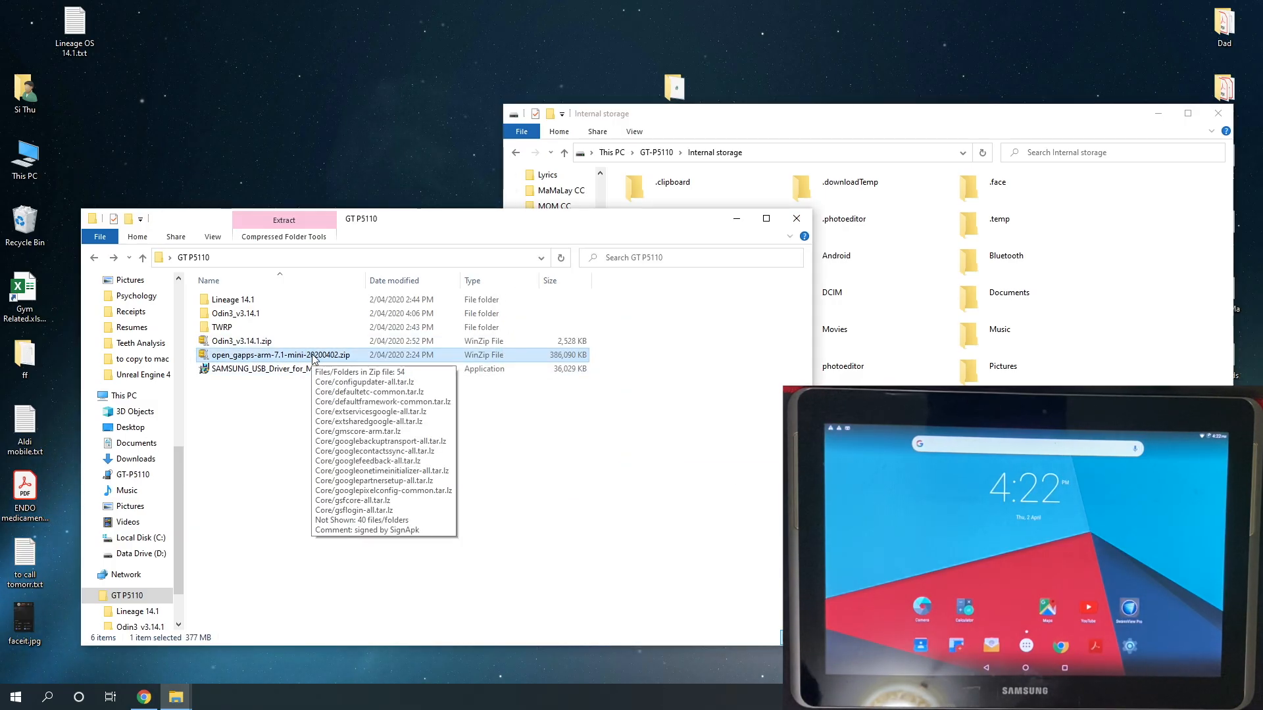
mouse_move(337, 361)
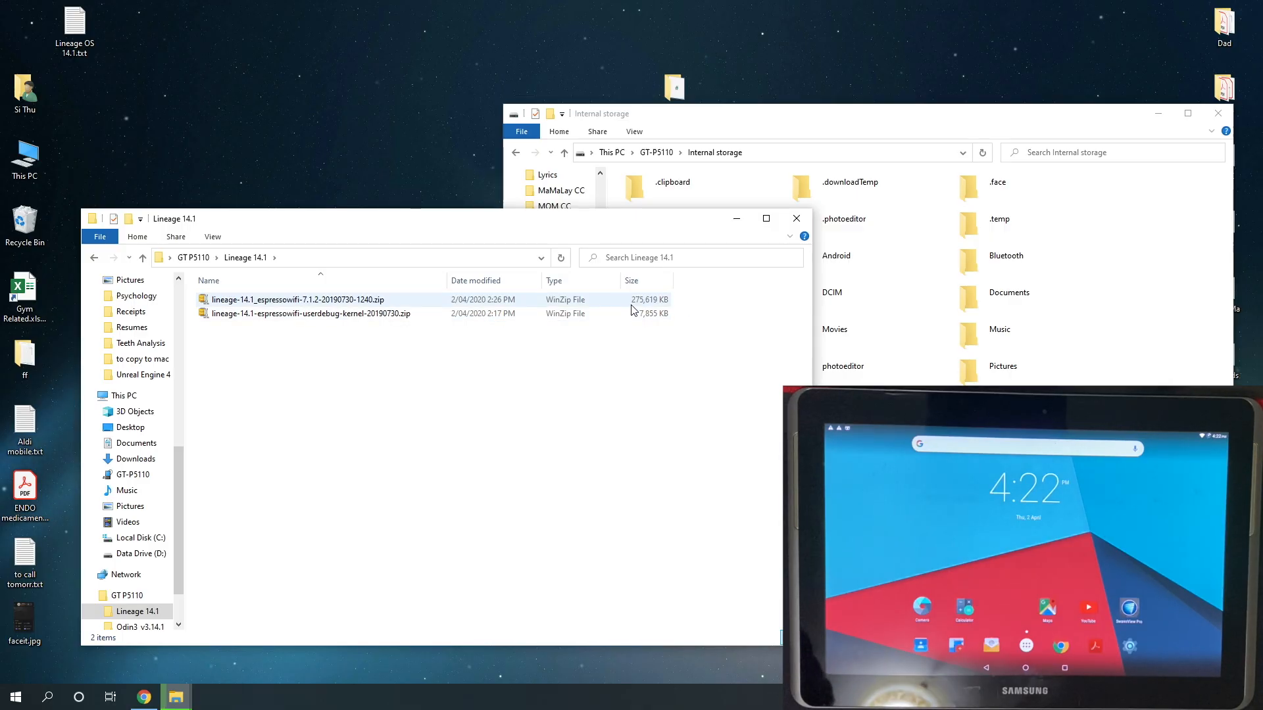
click(306, 314)
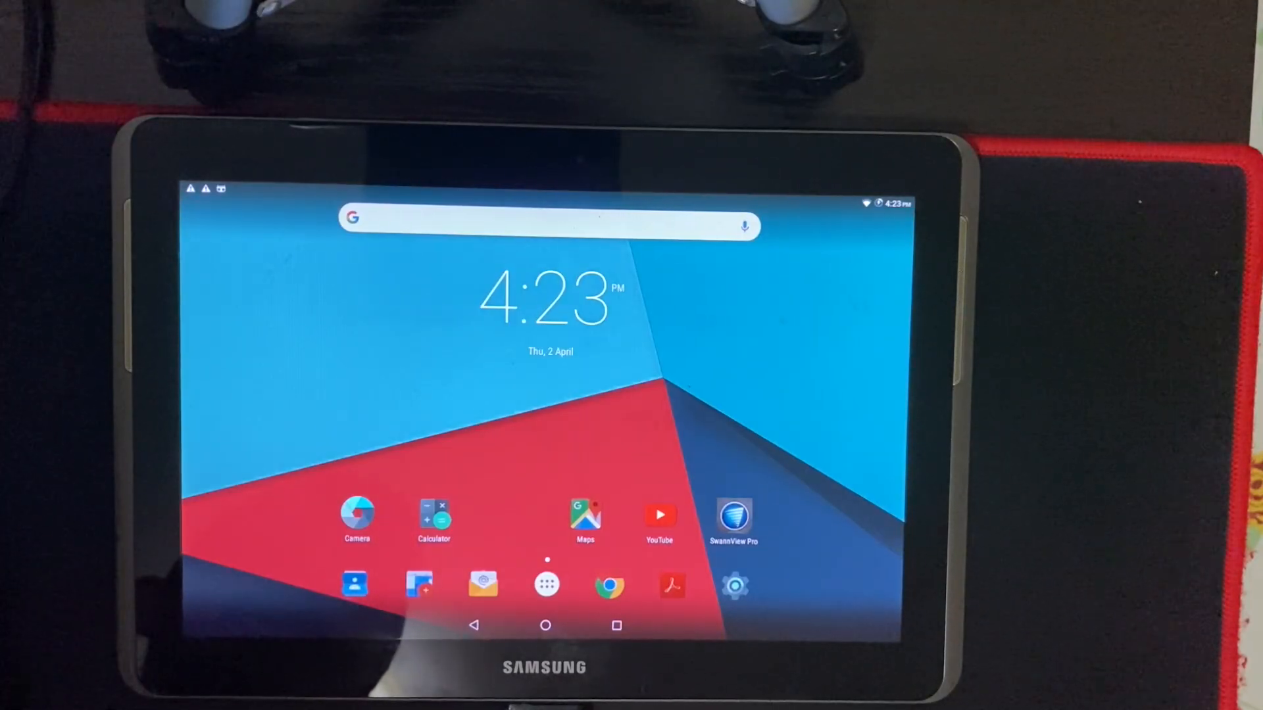
Open the tablet's File Manager app to locate the lineage and open_gapps zips
click(546, 583)
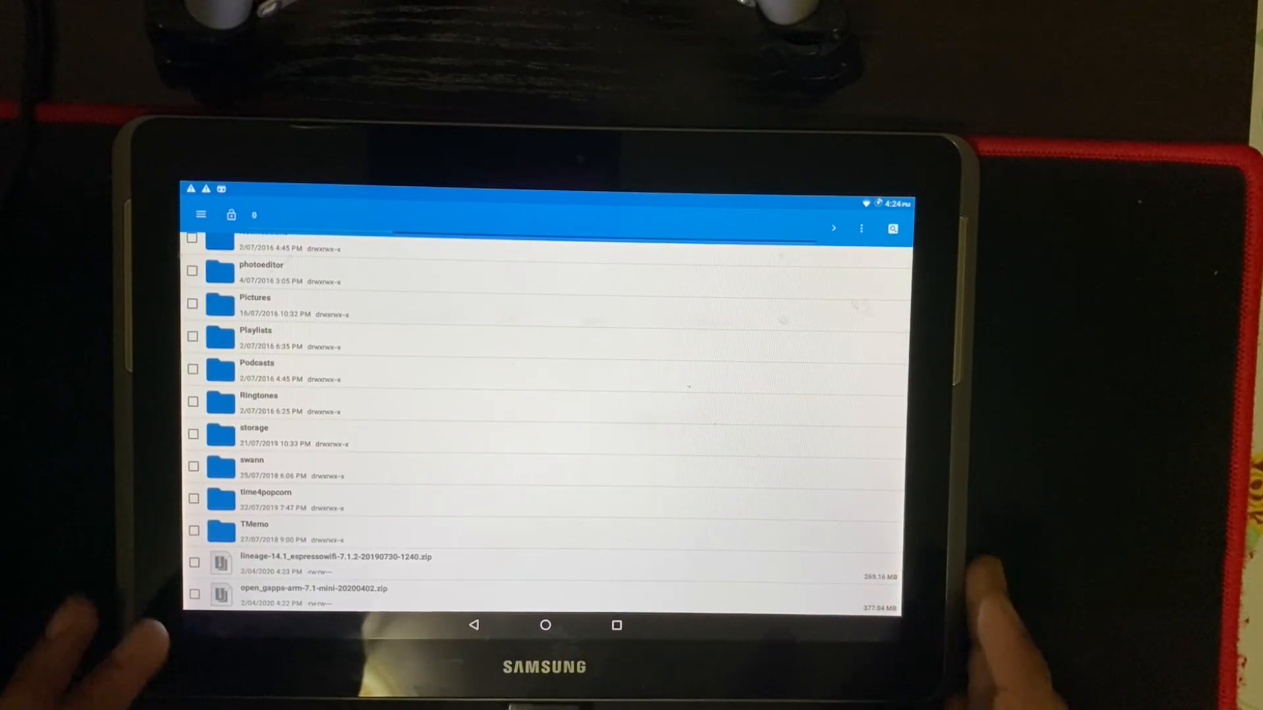
click(550, 625)
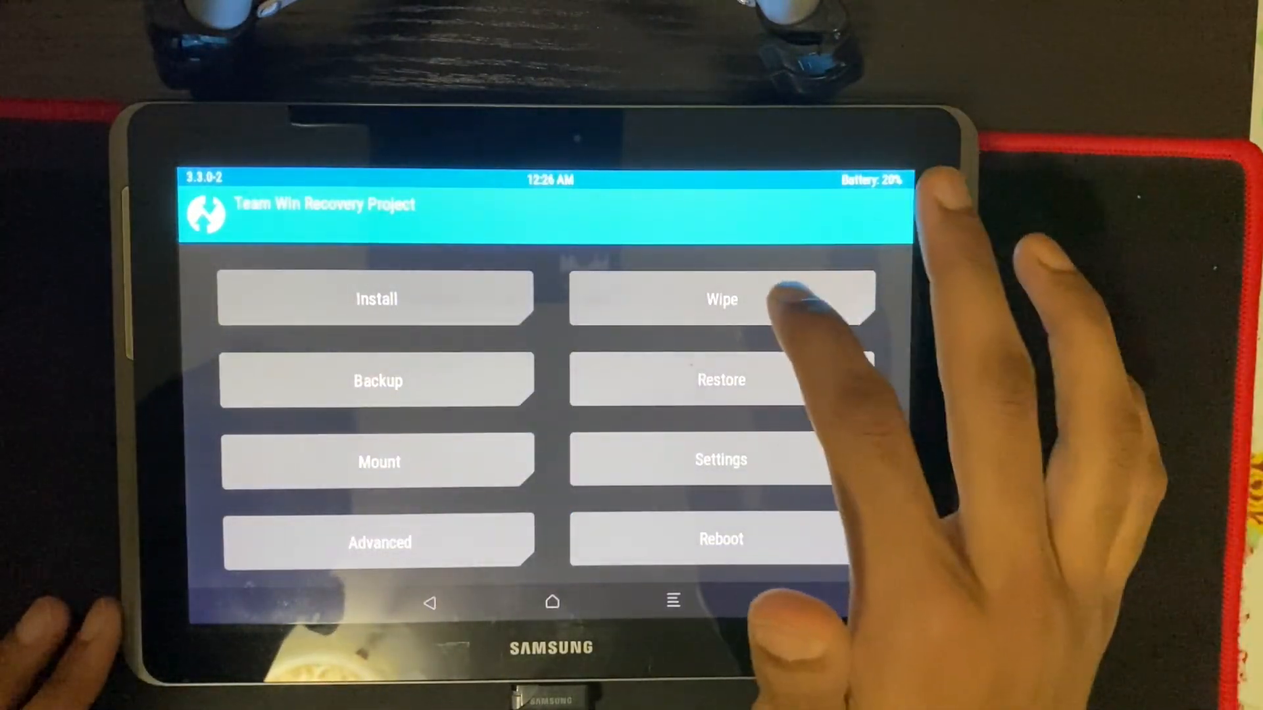
Install lineage-14.1_espressowifi-7.1.2-20190730-1240.zip from TWRP, swiping to confirm the flash
click(721, 298)
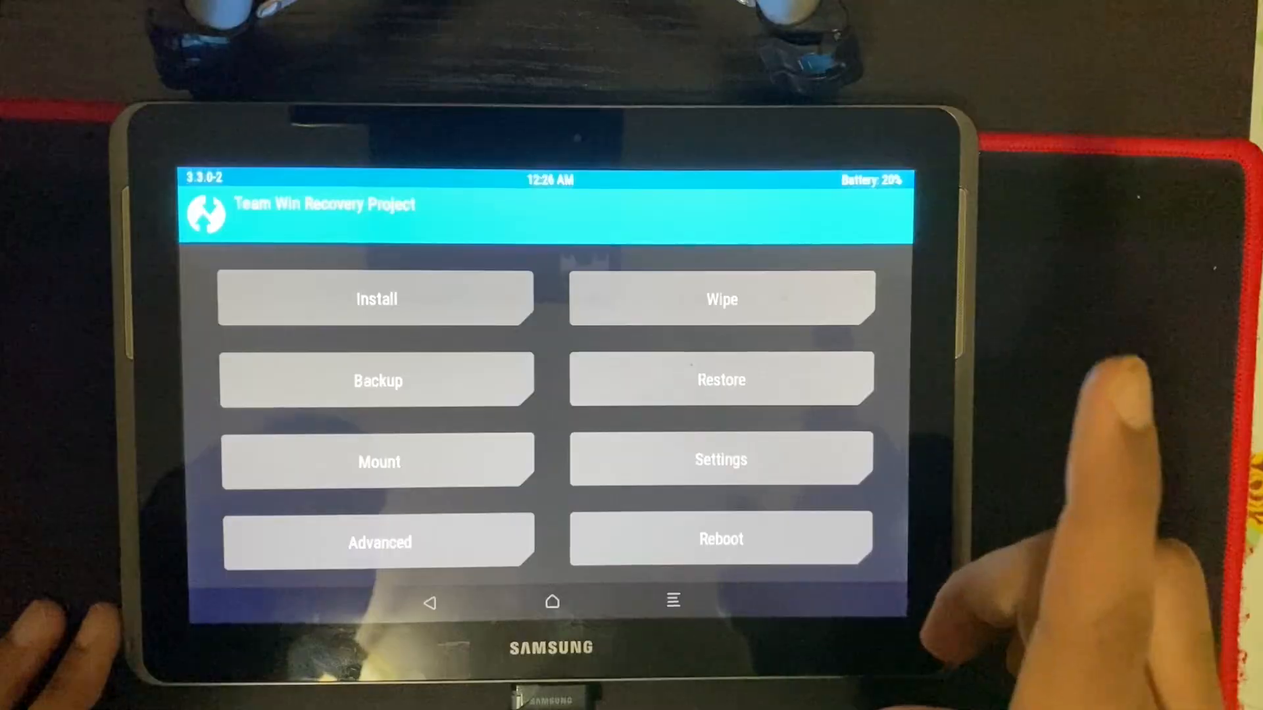
mouse_move(1127, 484)
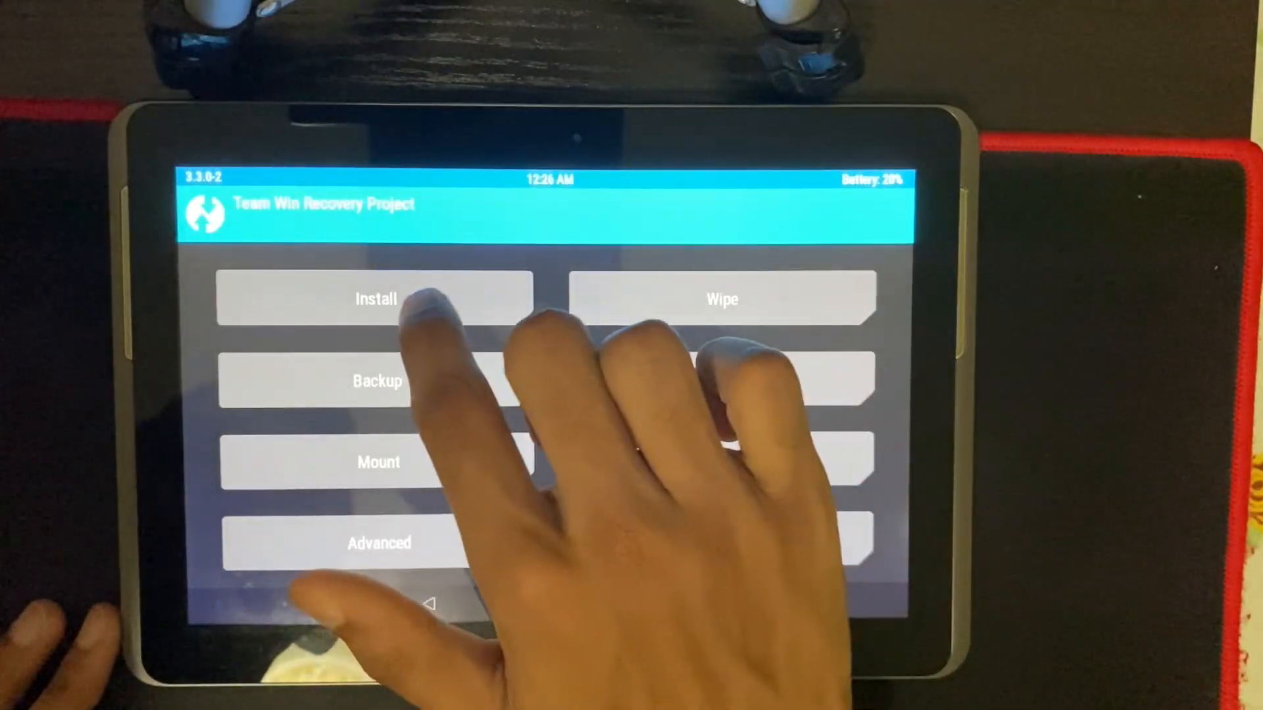
click(376, 298)
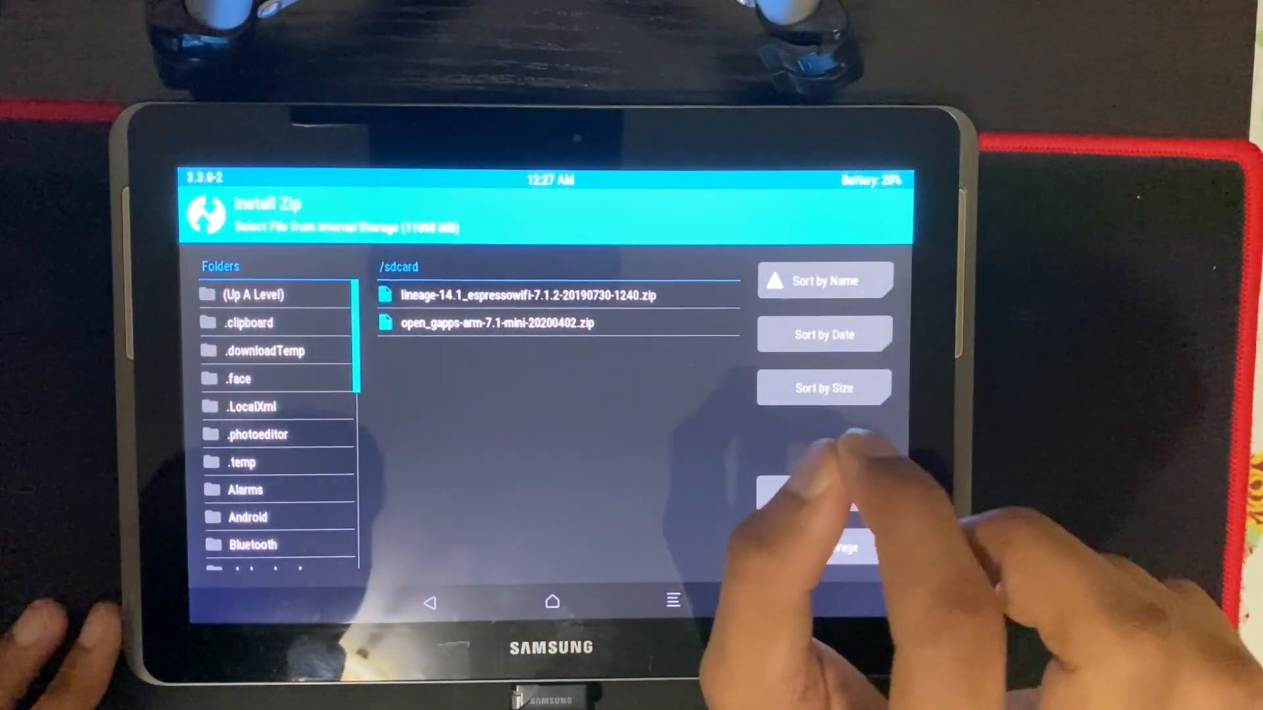
click(527, 295)
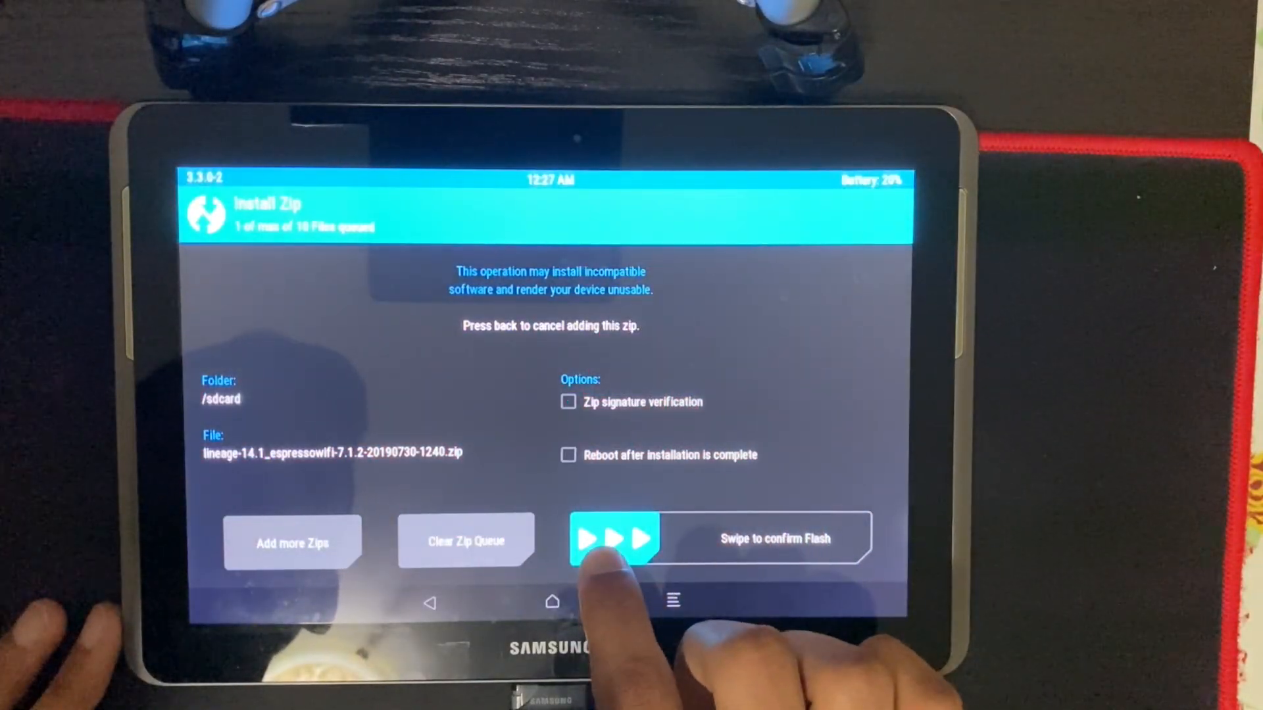
drag(588, 538, 668, 539)
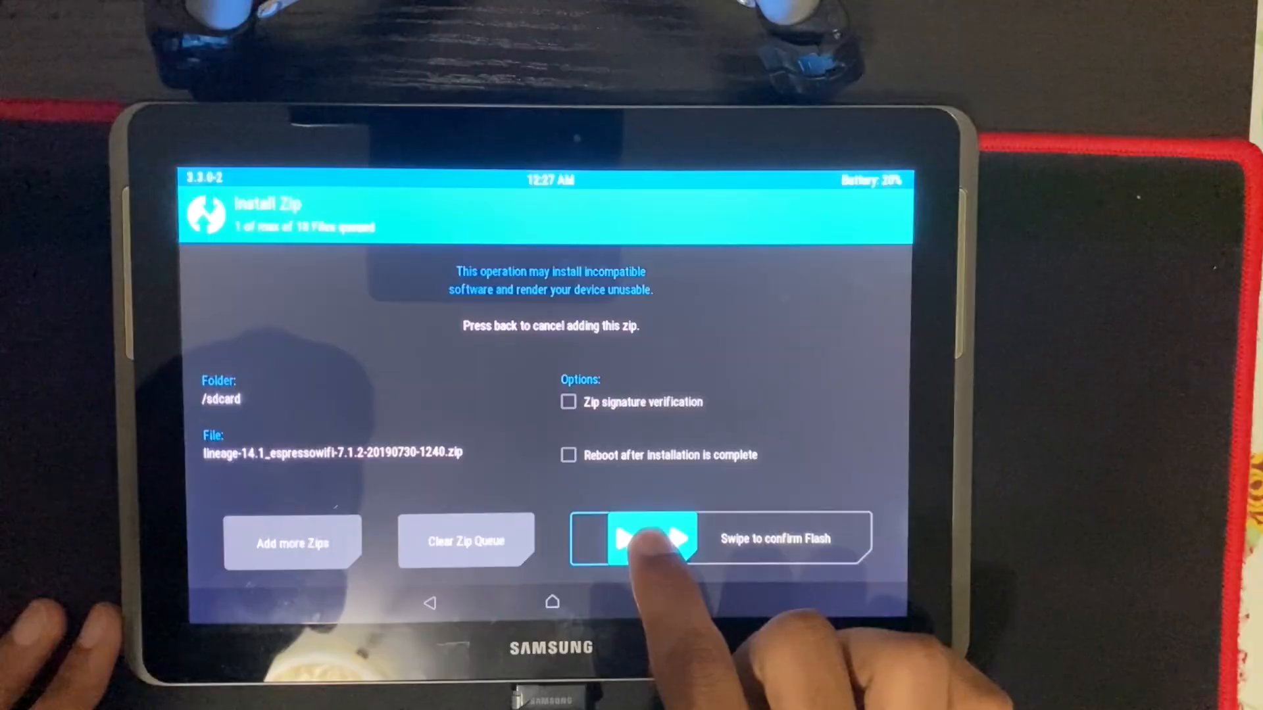
drag(588, 538, 854, 538)
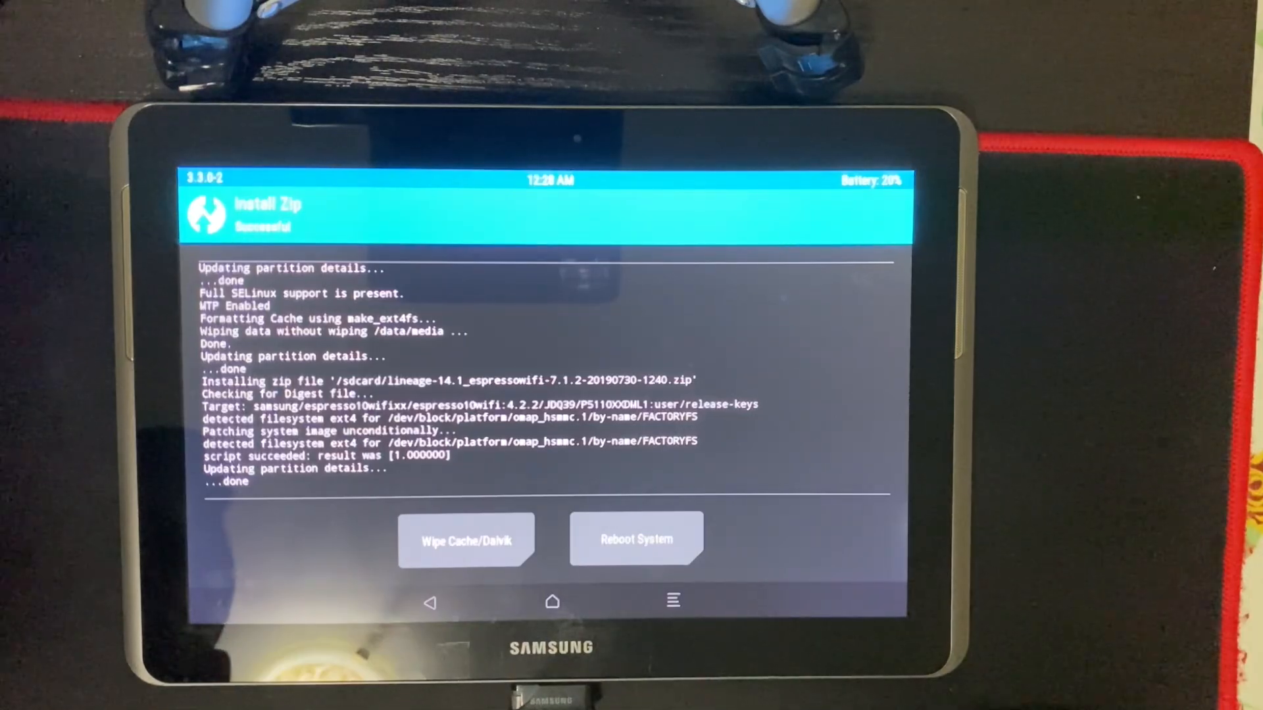
click(466, 539)
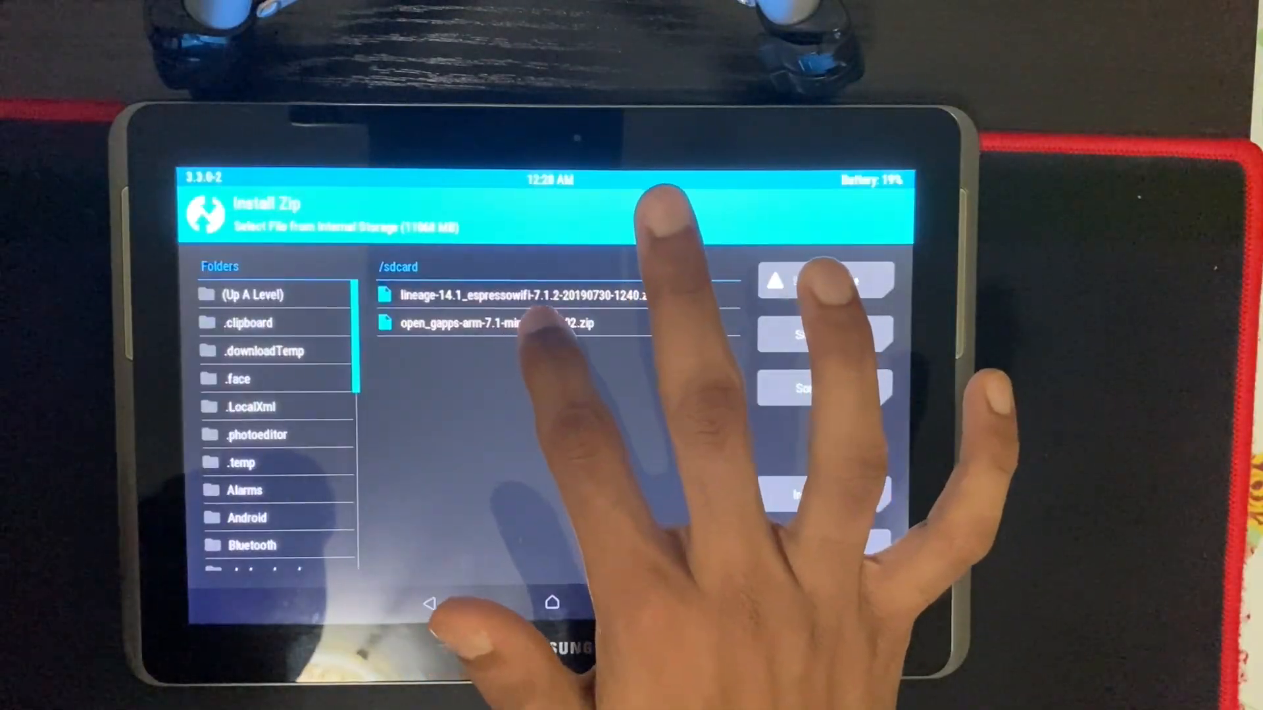
Flash open_gapps-arm-7.1-mini-20200402.zip, wipe cache and Dalvik, then reboot into LineageOS
click(495, 323)
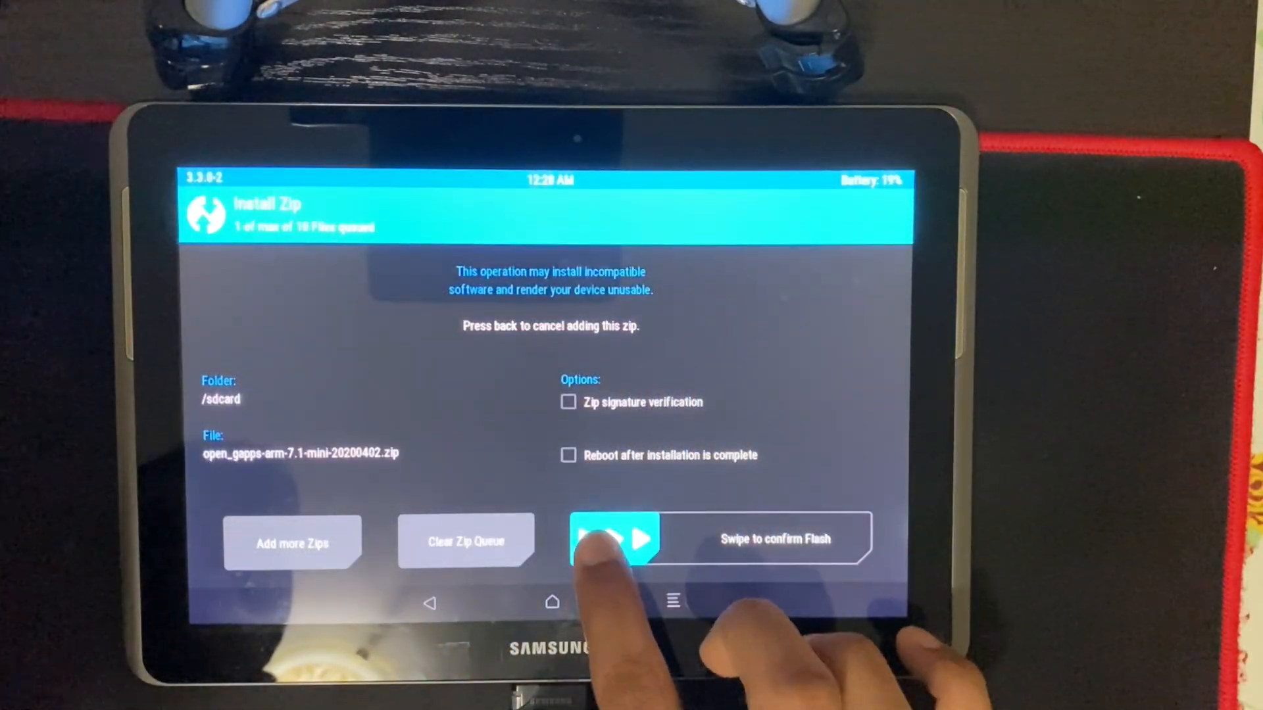
drag(616, 538, 846, 539)
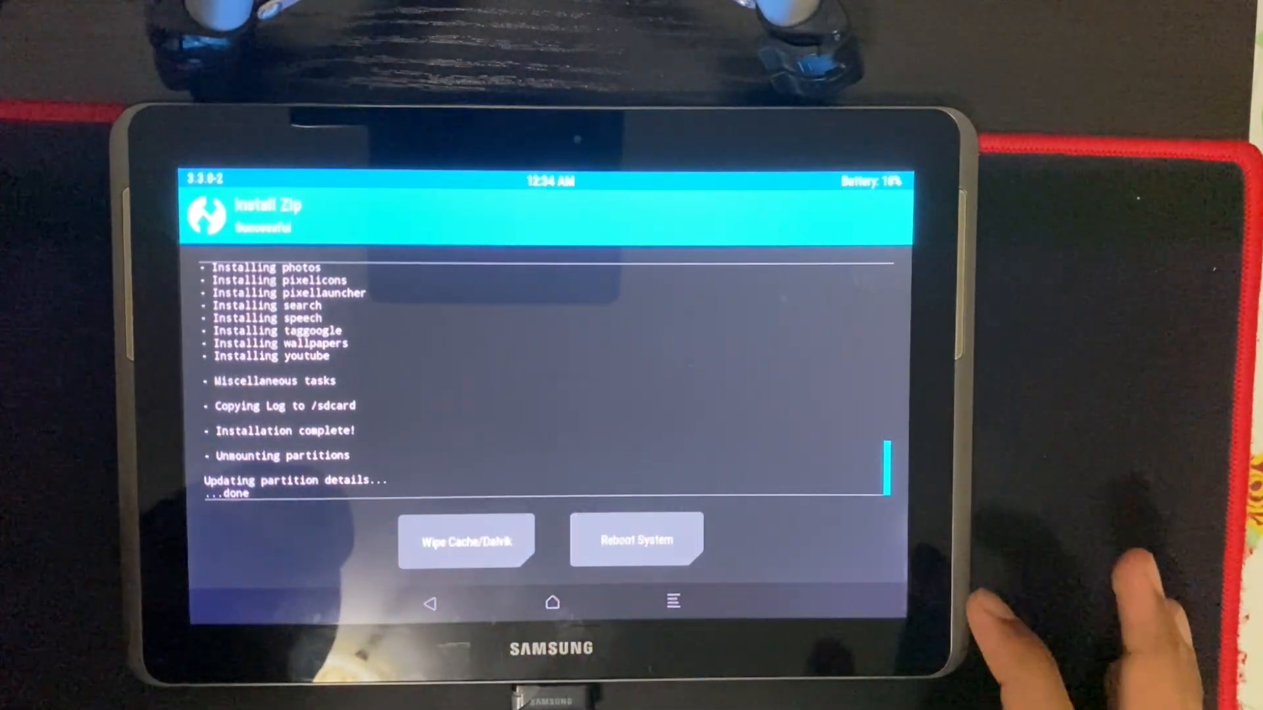
click(466, 539)
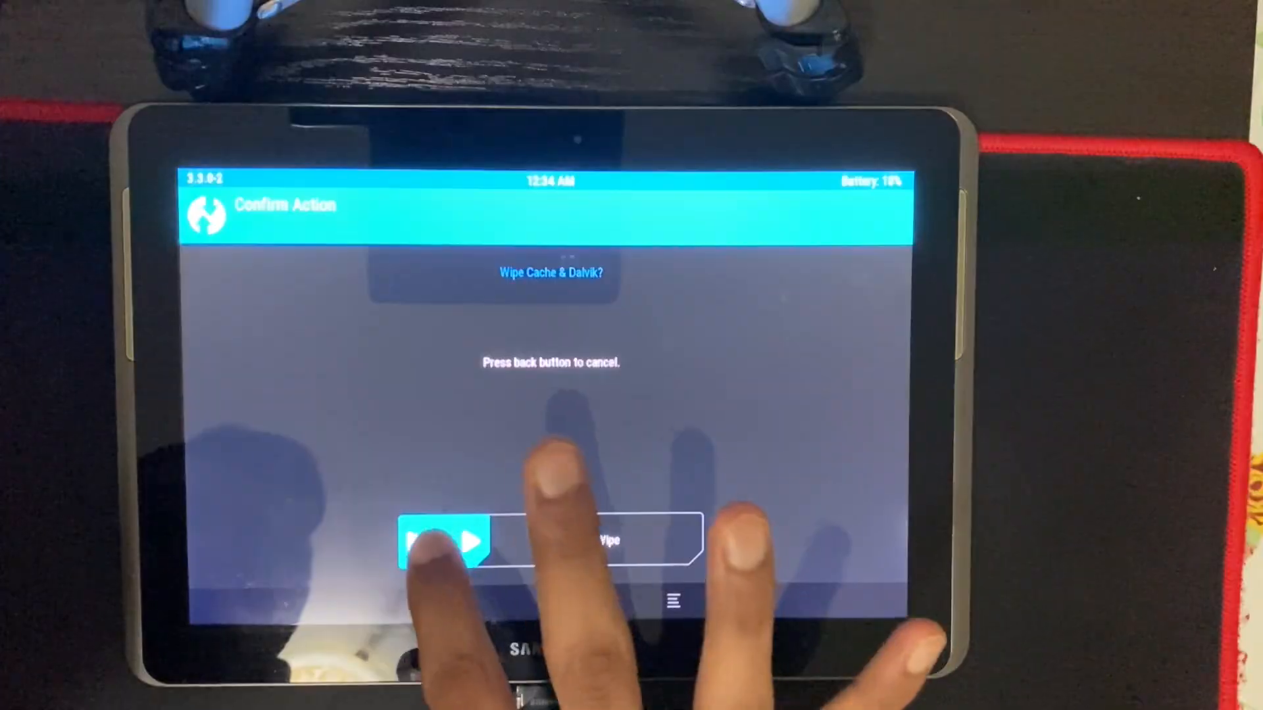
drag(451, 542, 661, 542)
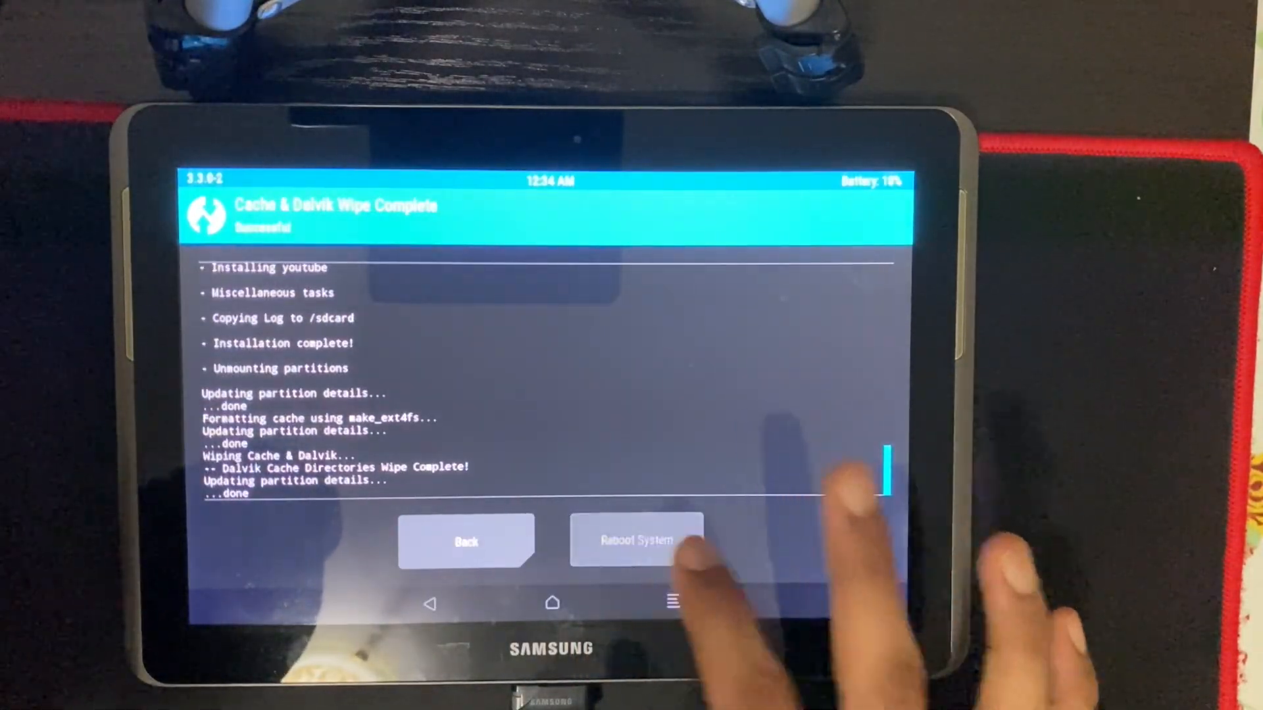
click(636, 541)
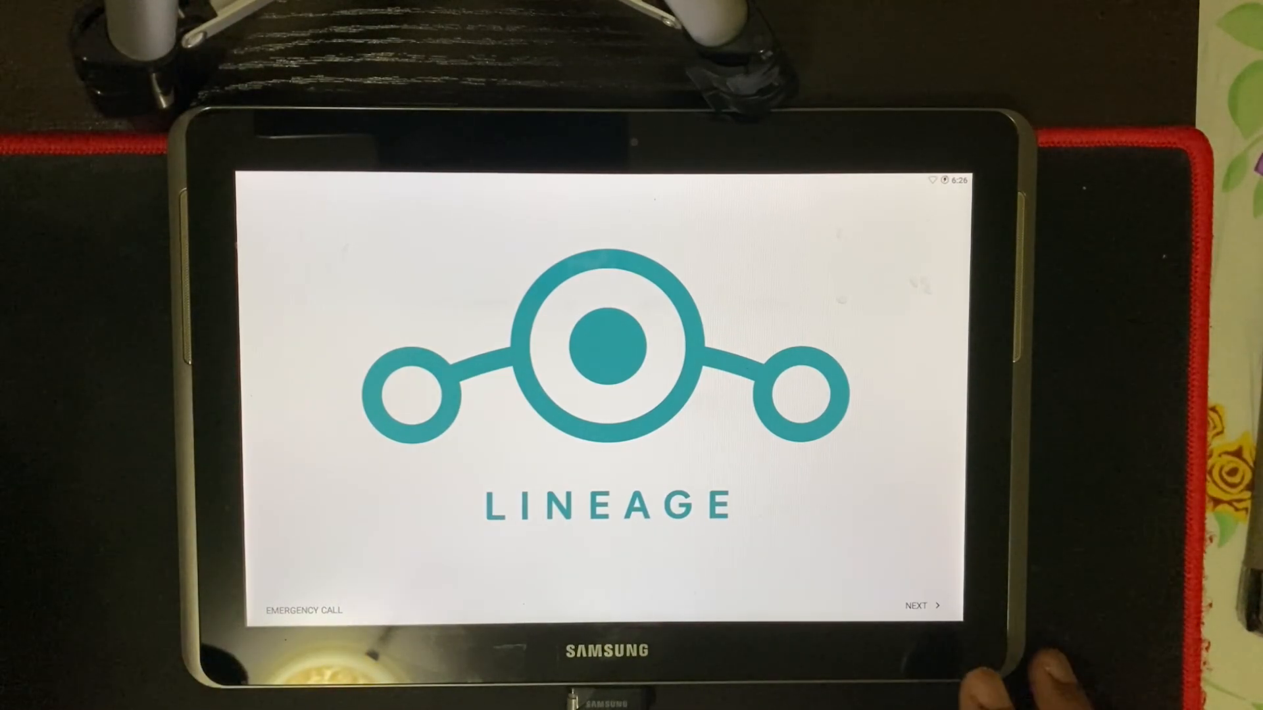
Advance through the welcome, Location services and LineageOS features setup screens
click(921, 605)
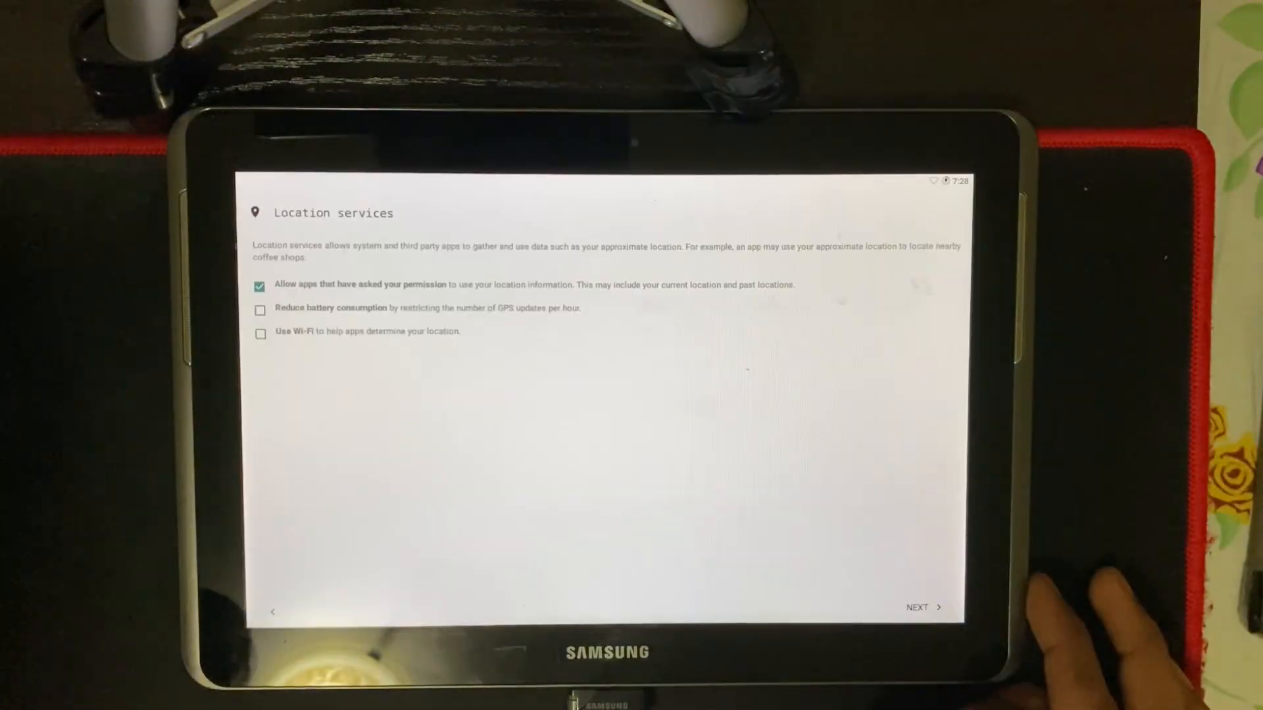
click(922, 606)
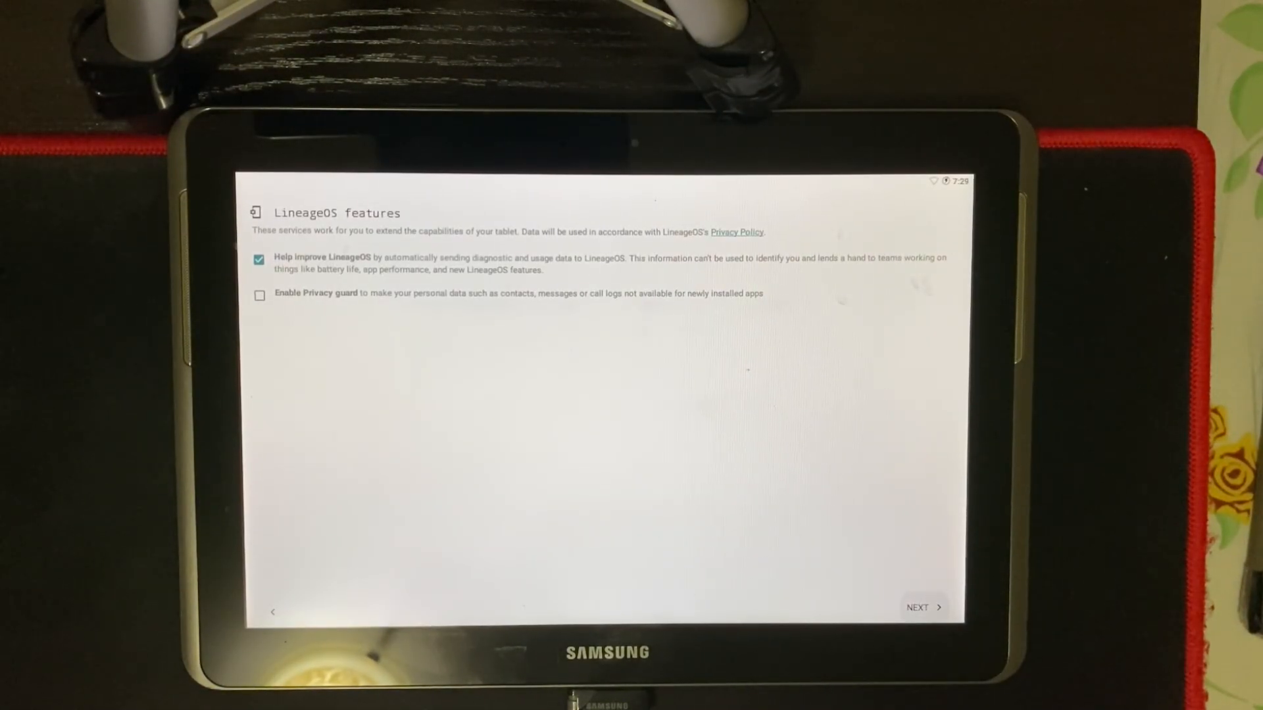
click(922, 607)
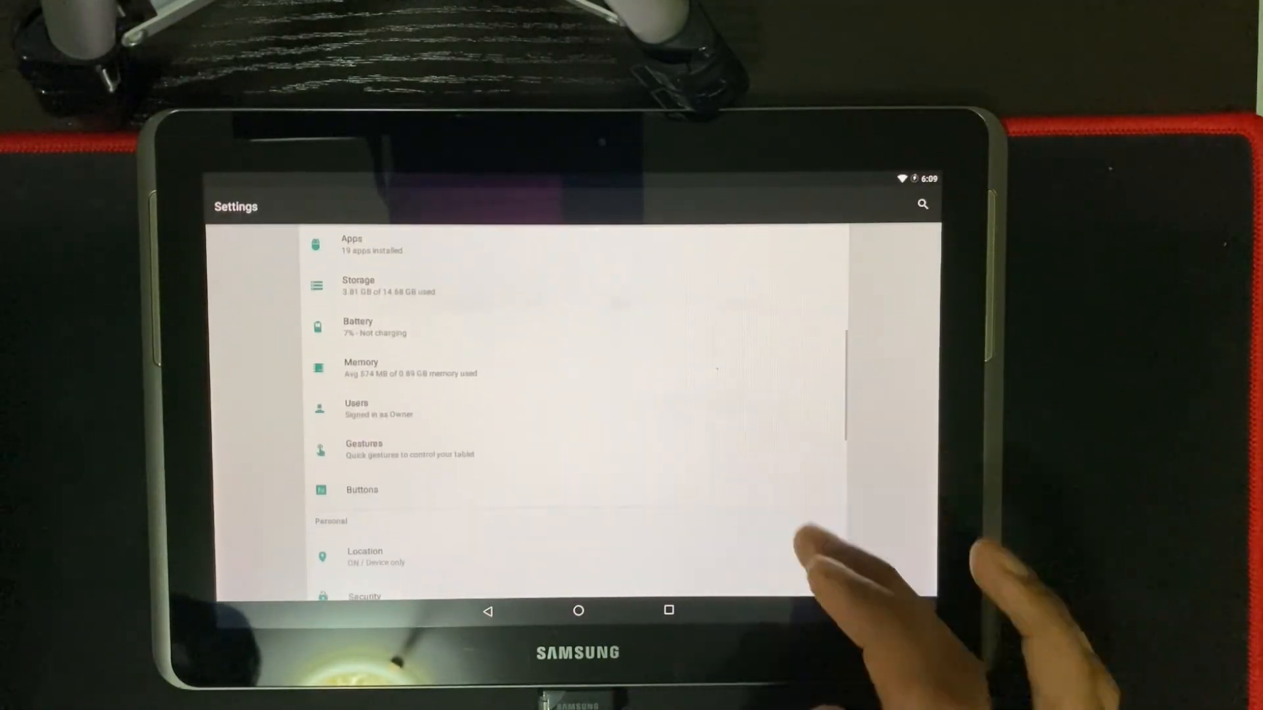
Search Google for 'android' in Chrome, load Calculator in the second pane, and widen it
scroll(down, 3)
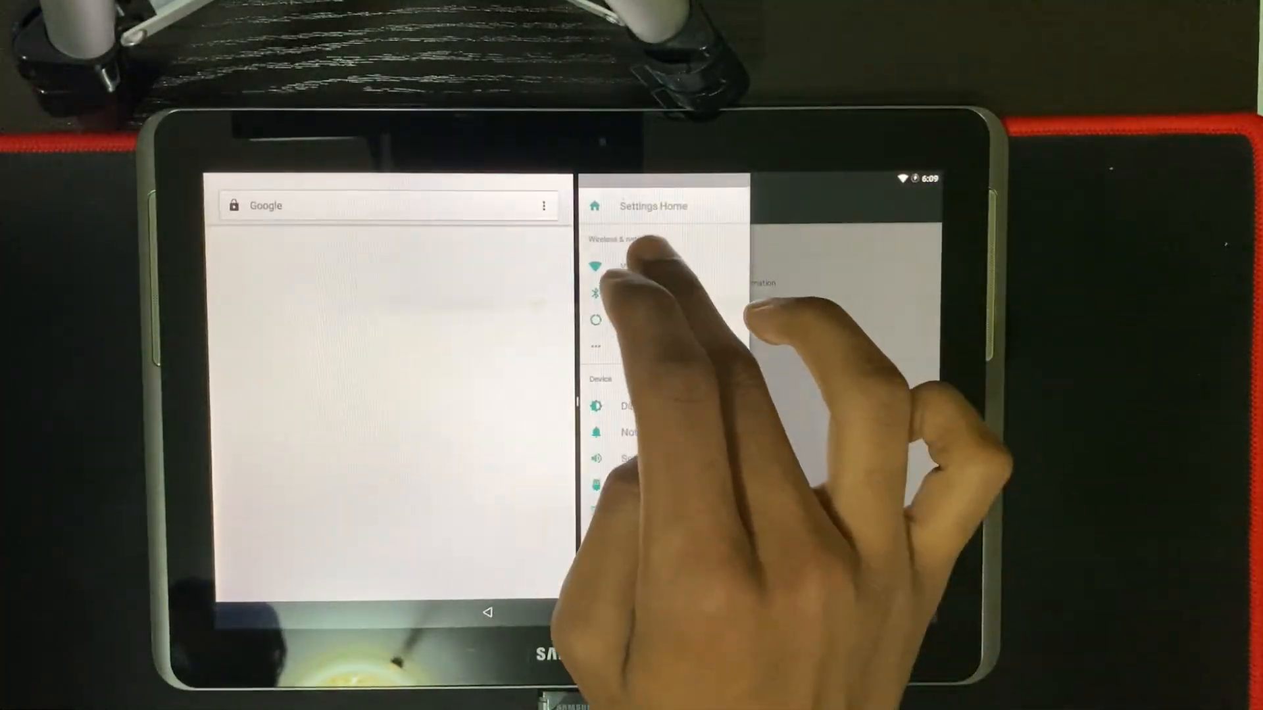
text(android)
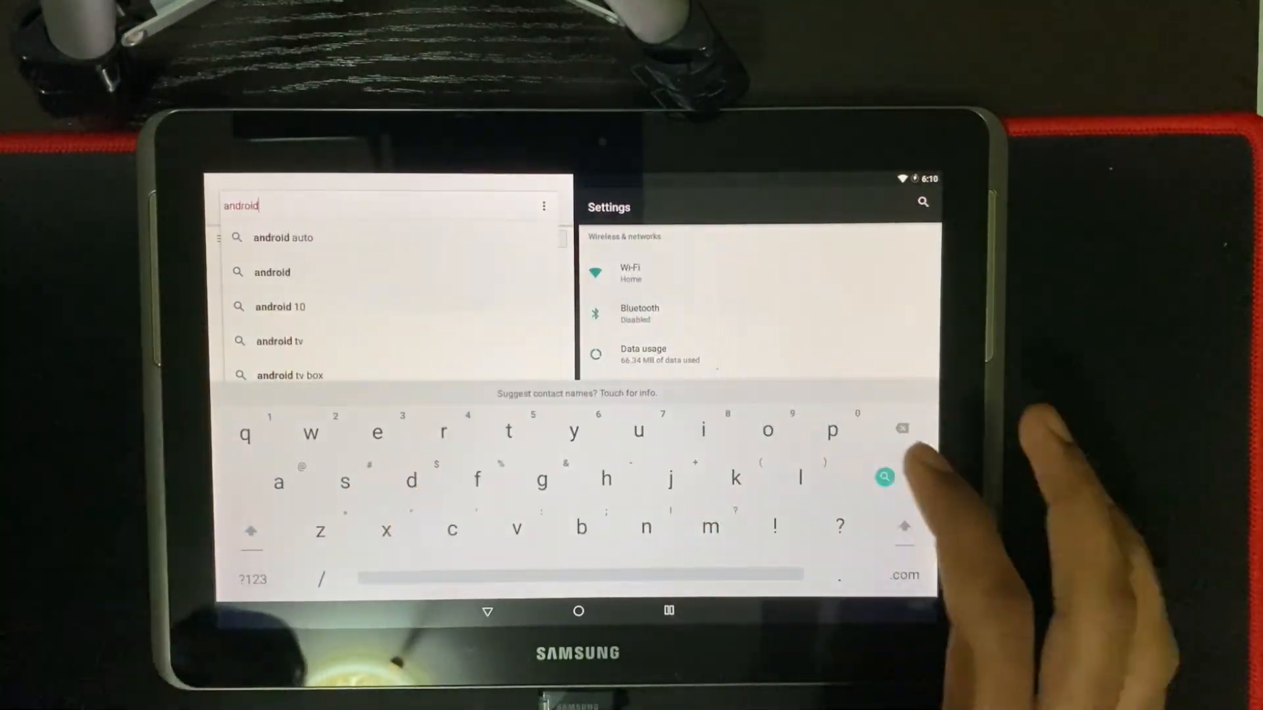
click(883, 477)
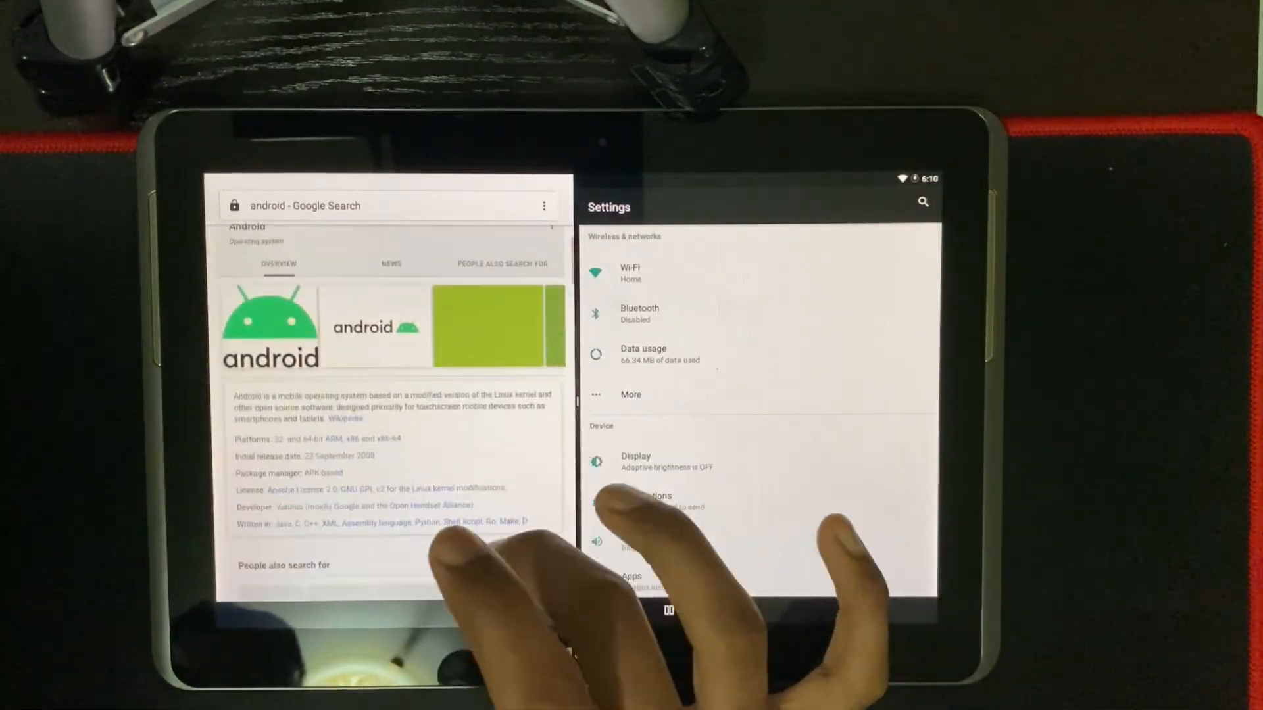
click(578, 611)
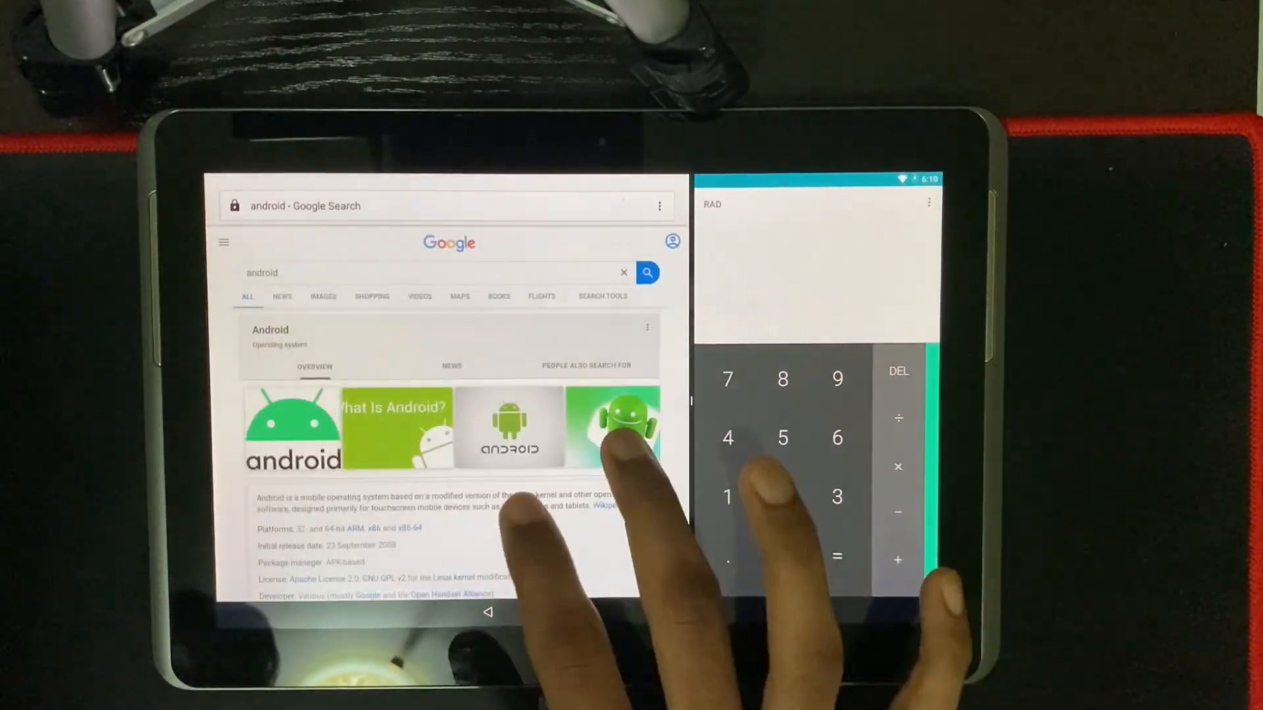
drag(693, 403, 463, 402)
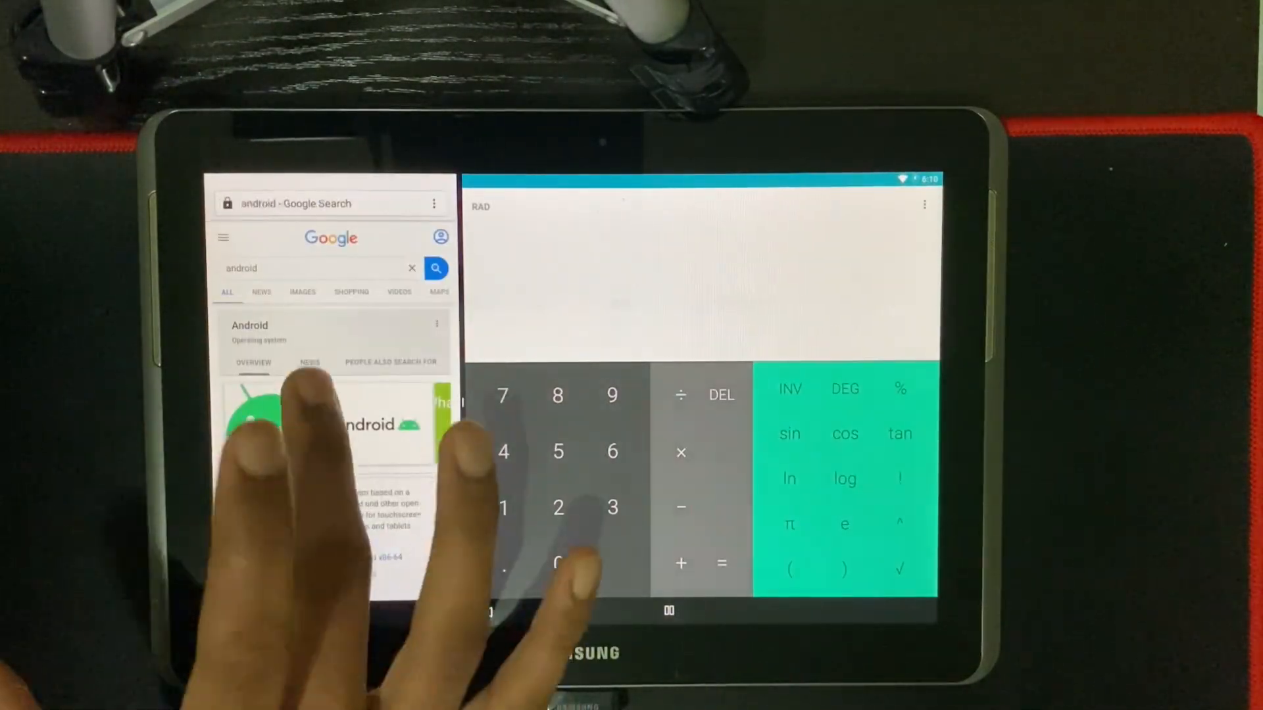